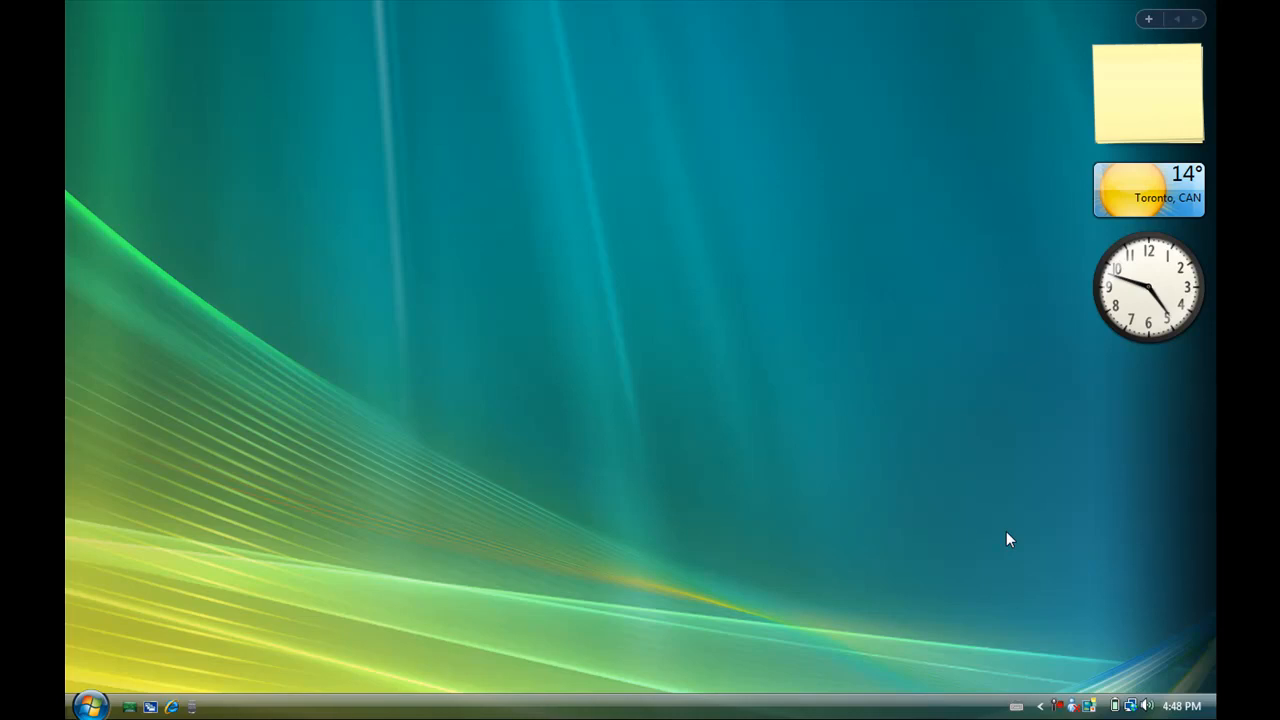
{"action": "mouse_move", "coordinate": [212, 628]}
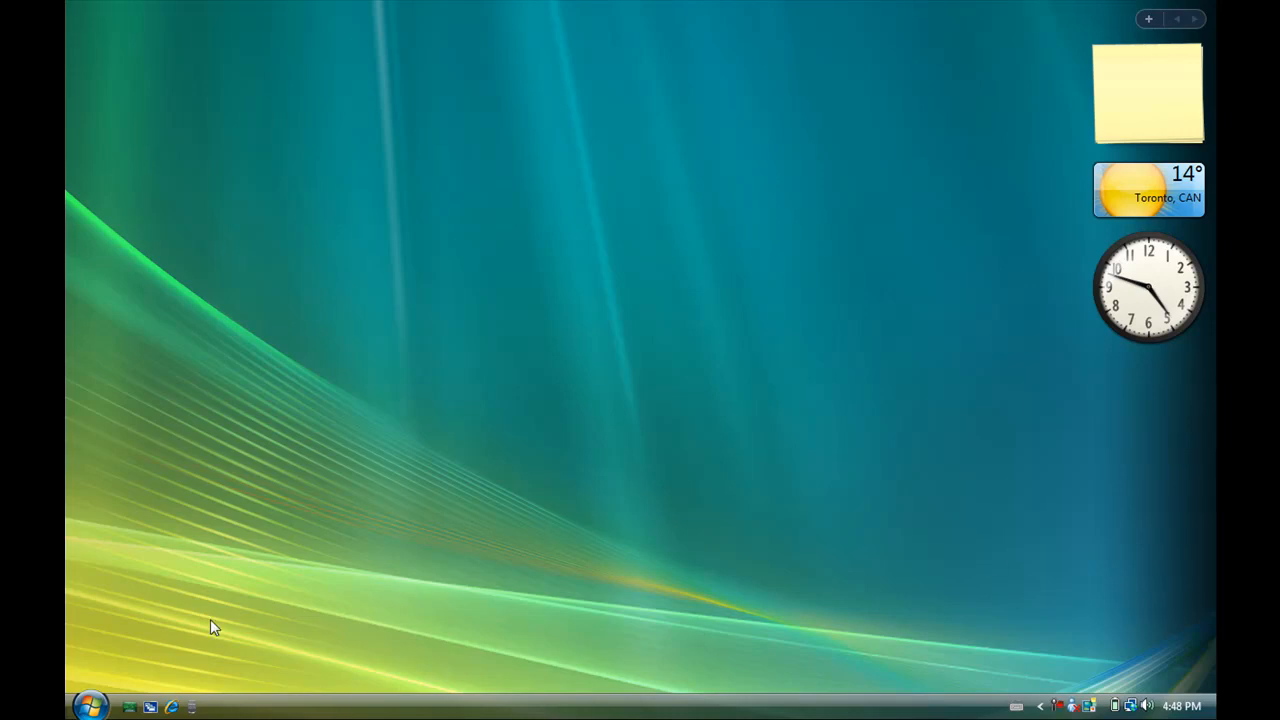
{"action": "mouse_move", "coordinate": [236, 618]}
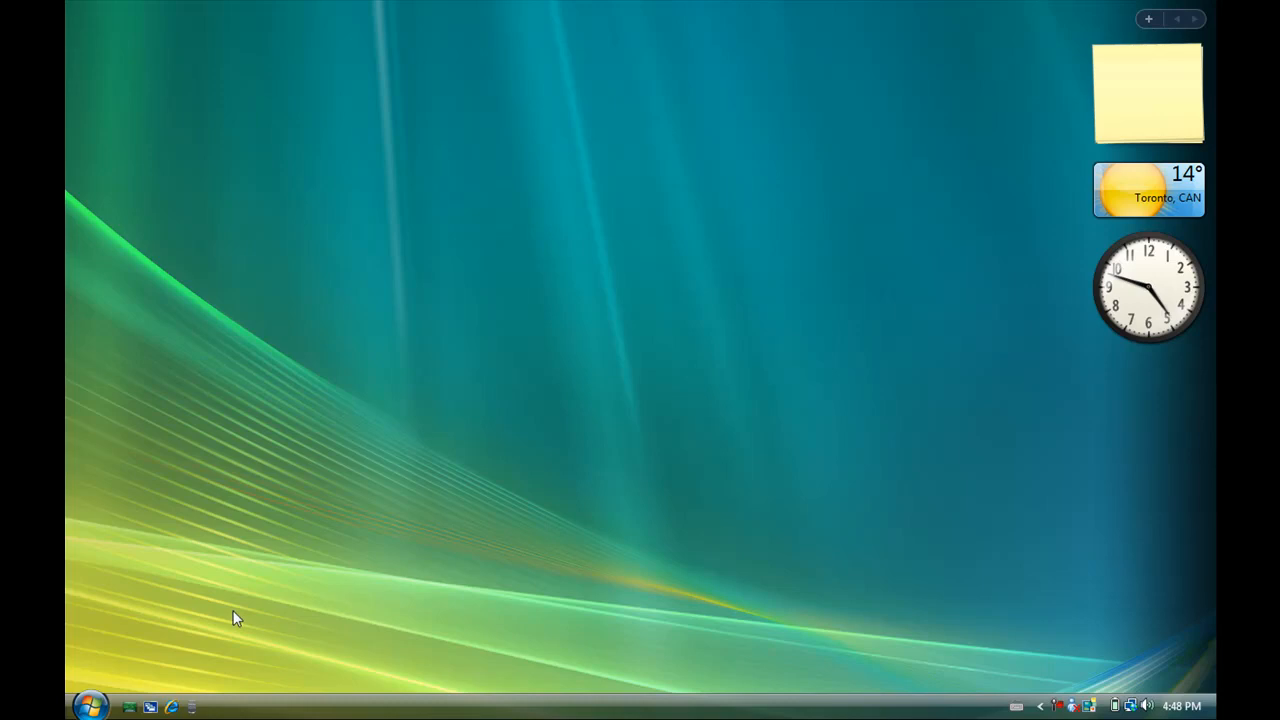
{"action": "mouse_move", "coordinate": [470, 324]}
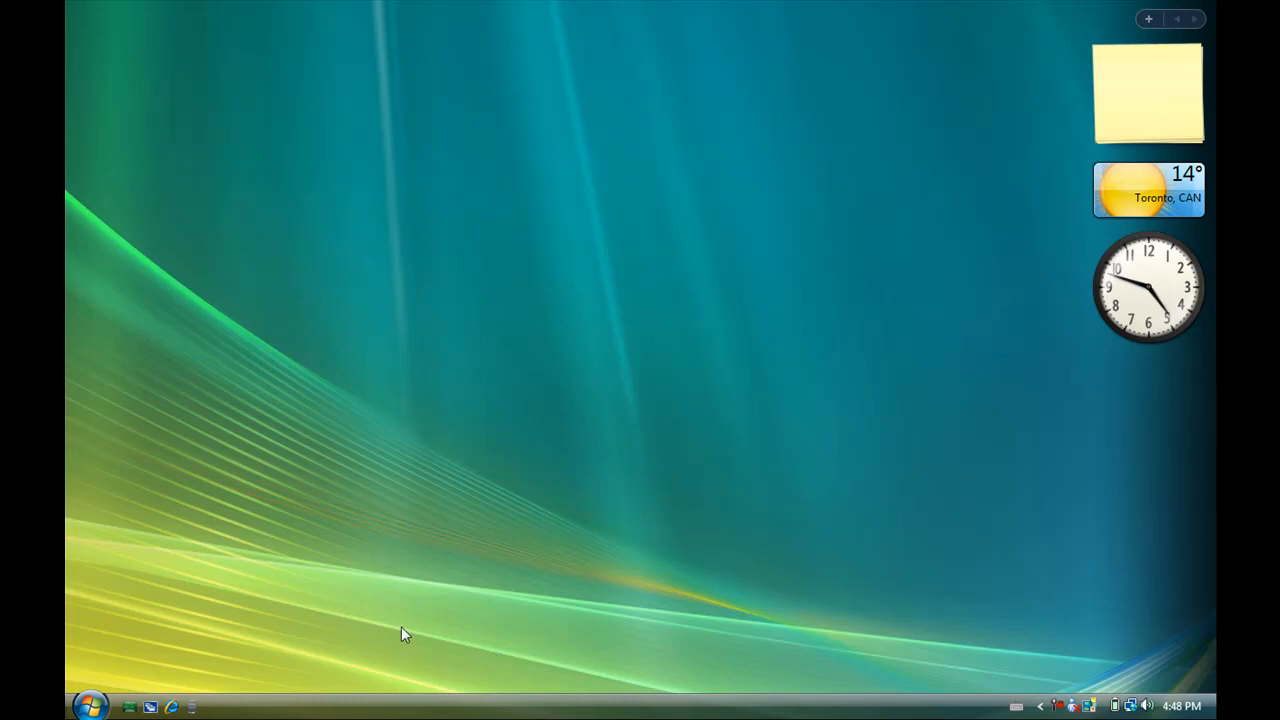
{"action": "mouse_move", "coordinate": [700, 388]}
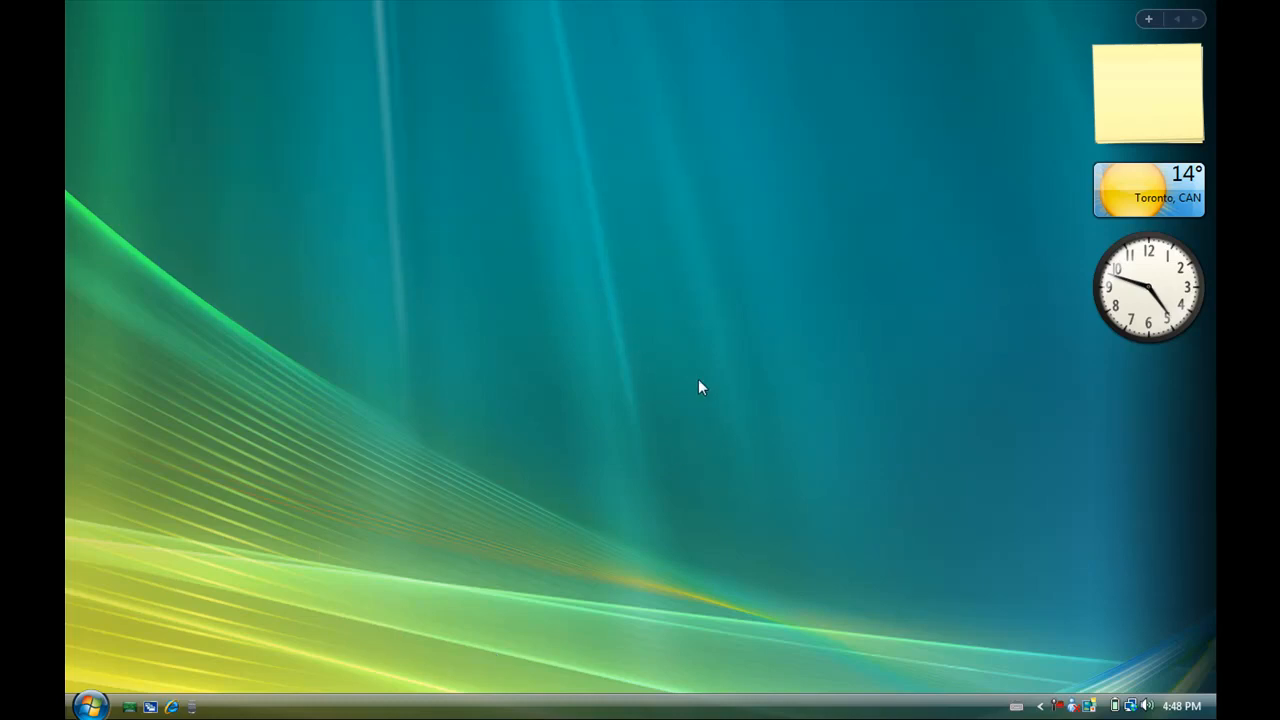
{"action": "mouse_move", "coordinate": [420, 476]}
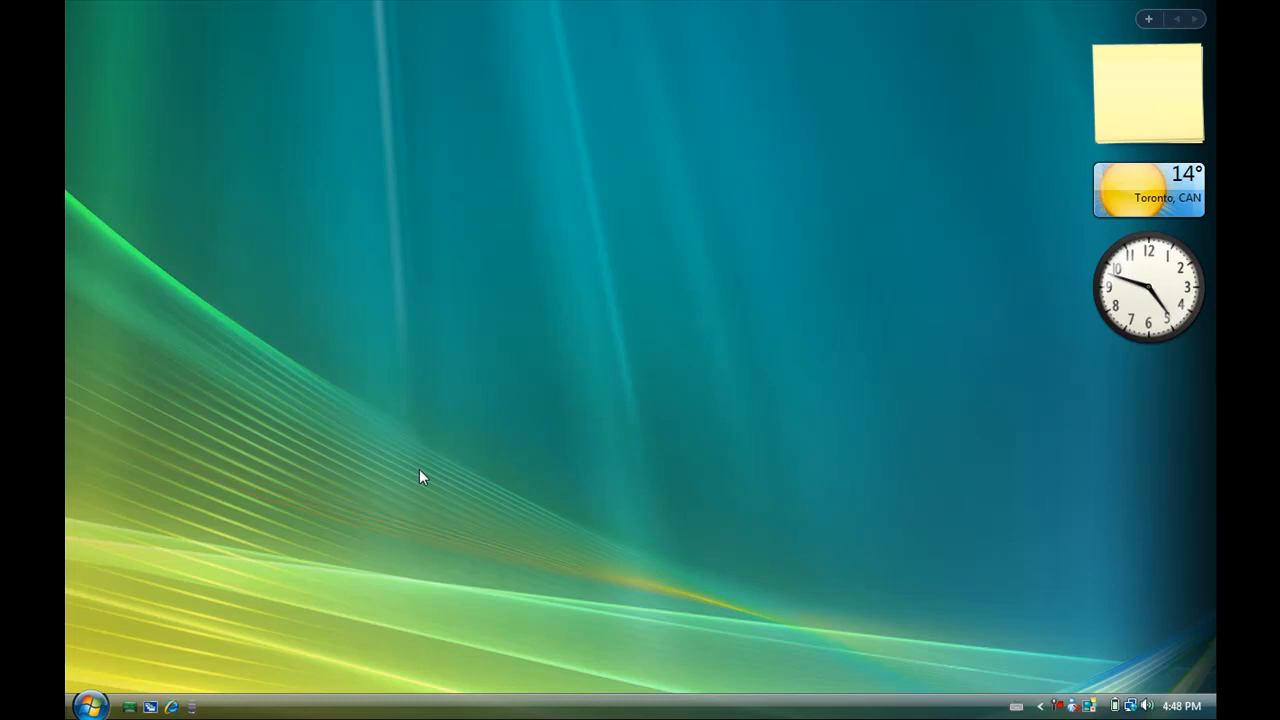
{"action": "mouse_move", "coordinate": [184, 684]}
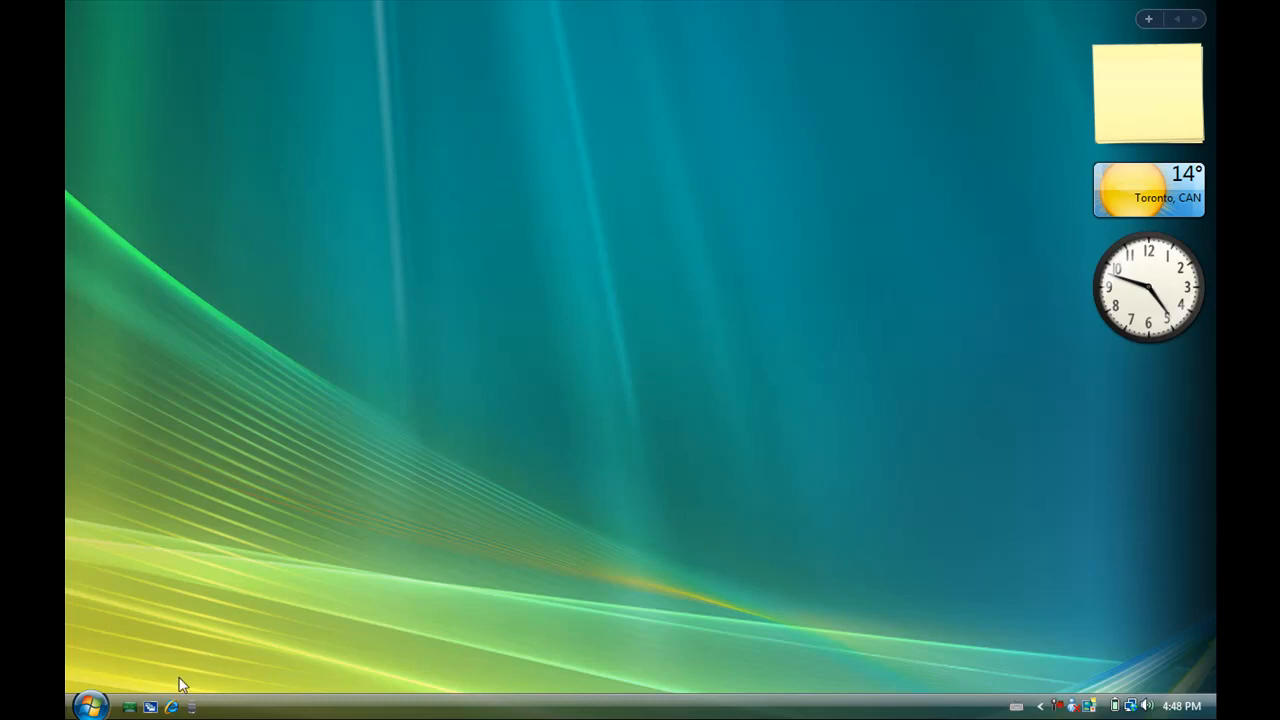
{"action": "mouse_move", "coordinate": [170, 708]}
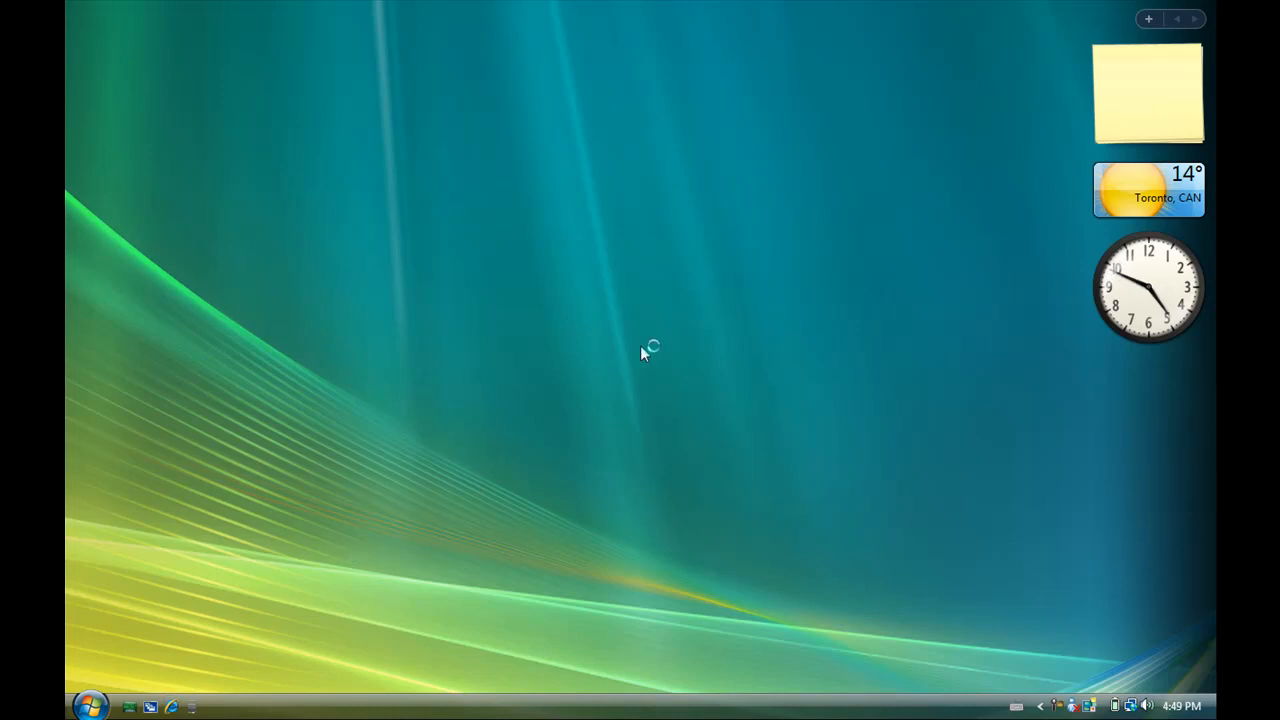
Launch Internet Explorer from the taskbar so the home page begins loading.
{"action": "left_click", "coordinate": [150, 708]}
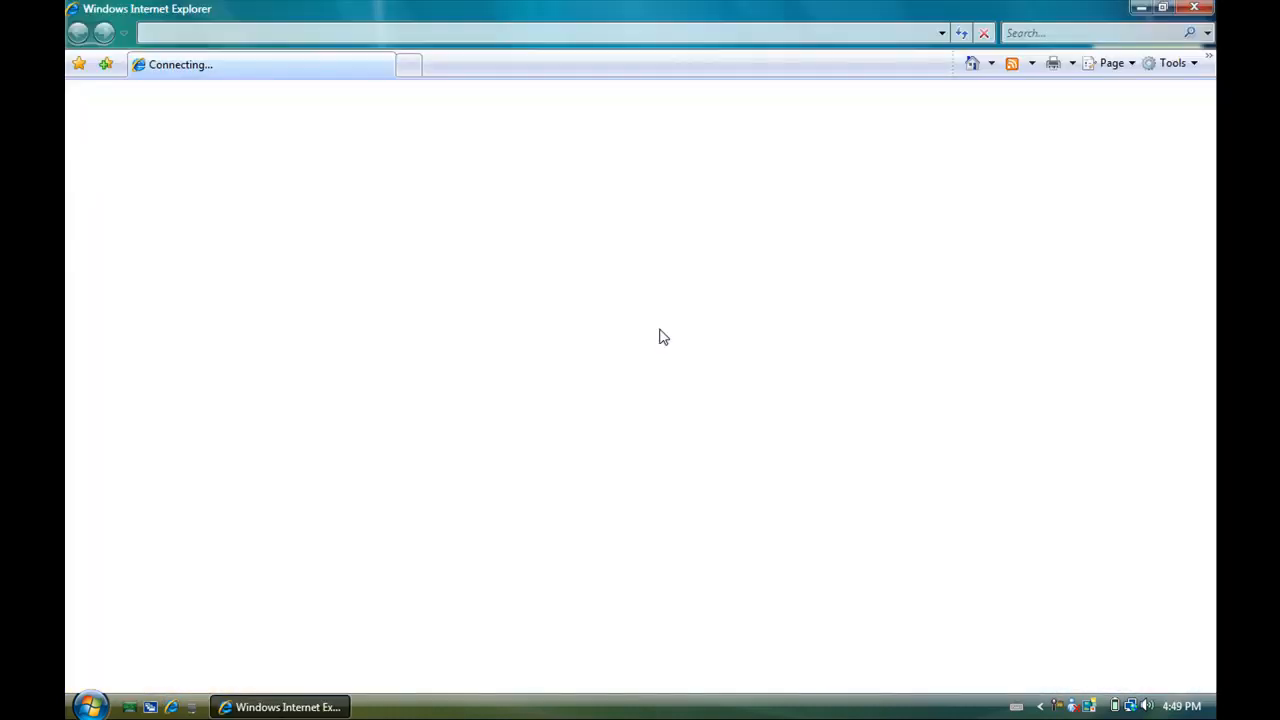
{"action": "mouse_move", "coordinate": [496, 108]}
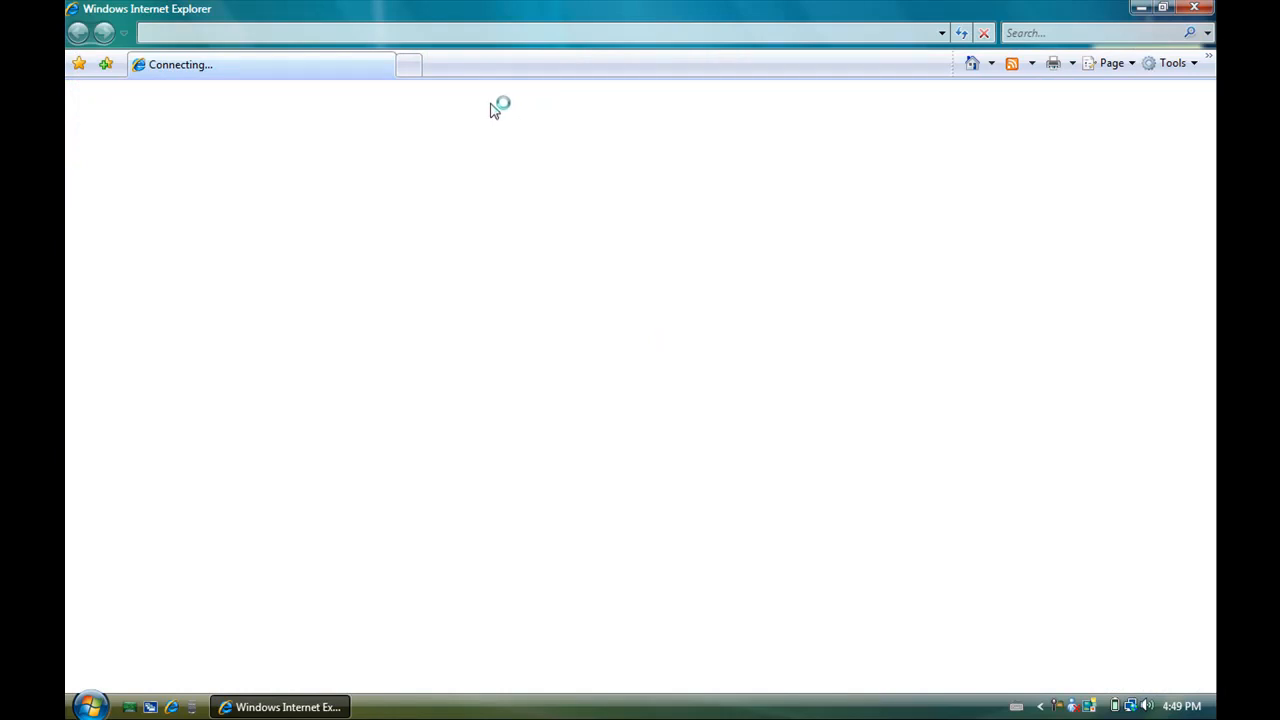
{"action": "mouse_move", "coordinate": [588, 384]}
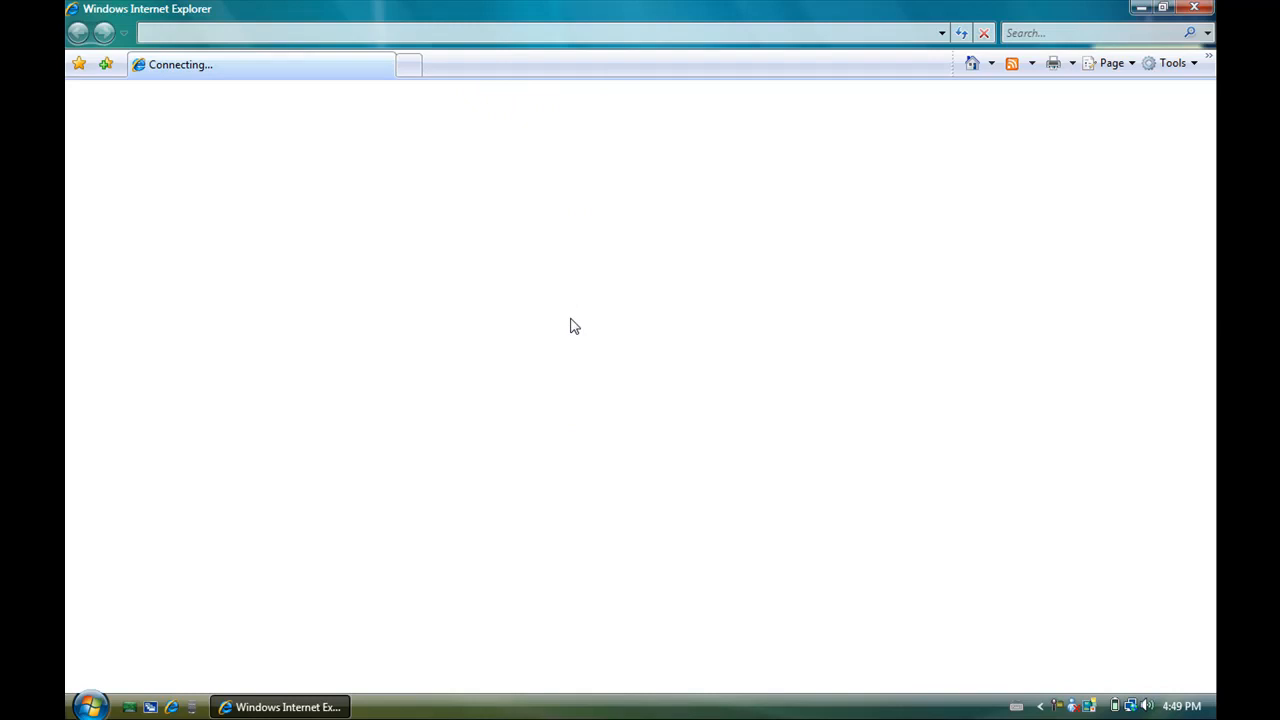
{"action": "mouse_move", "coordinate": [592, 250]}
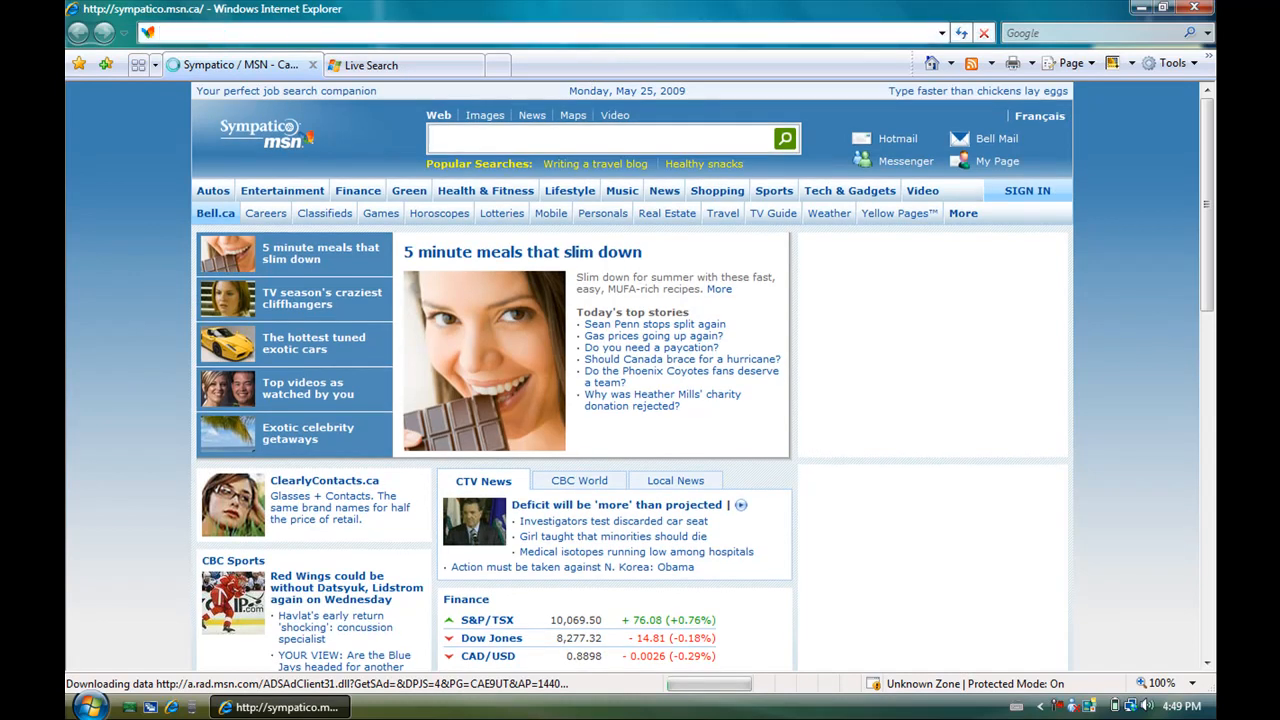
{"action": "type", "text": "www.cooliris.com/"}
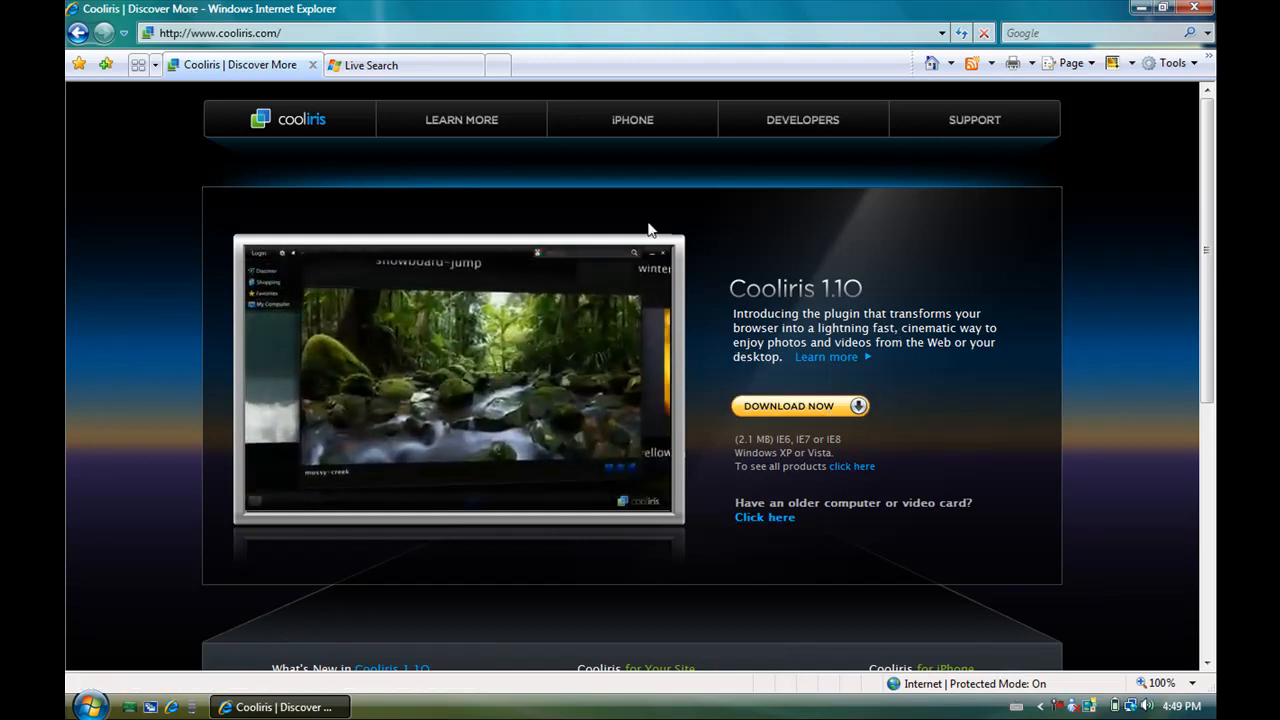
{"action": "mouse_move", "coordinate": [802, 120]}
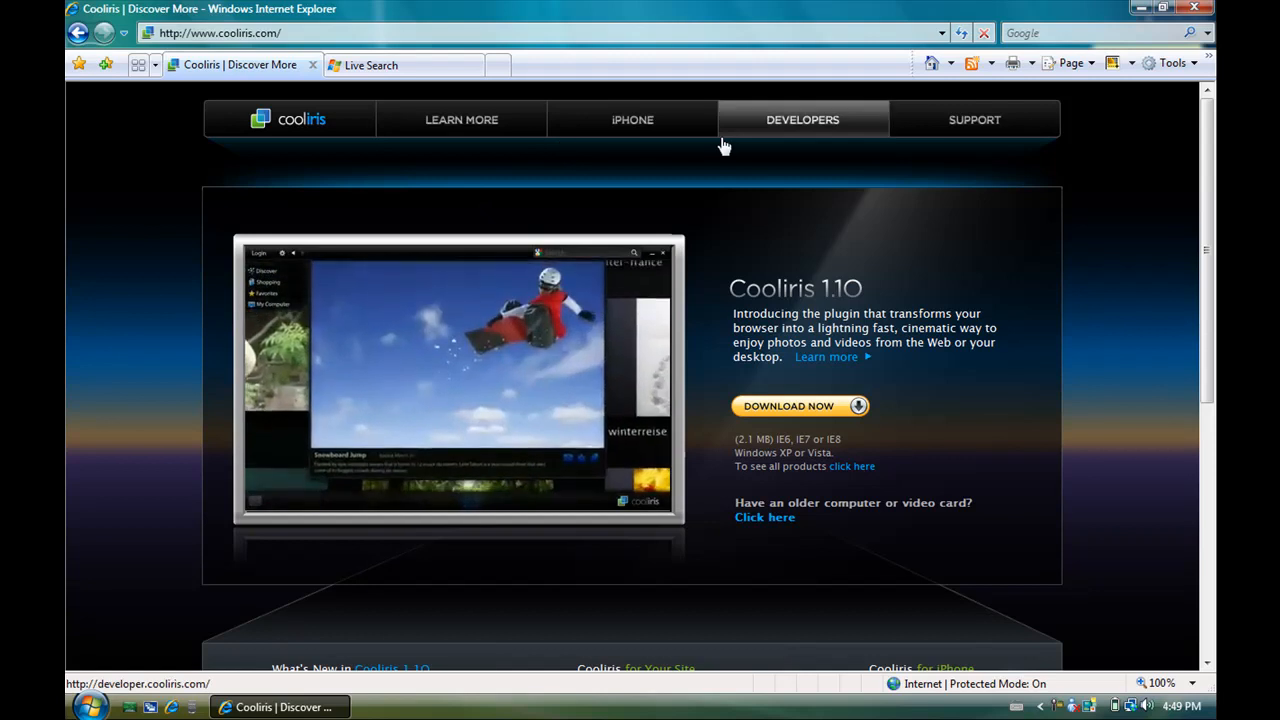
Go to DEVELOPERS in the site navigation and scroll through the developers page.
{"action": "left_click", "coordinate": [802, 120]}
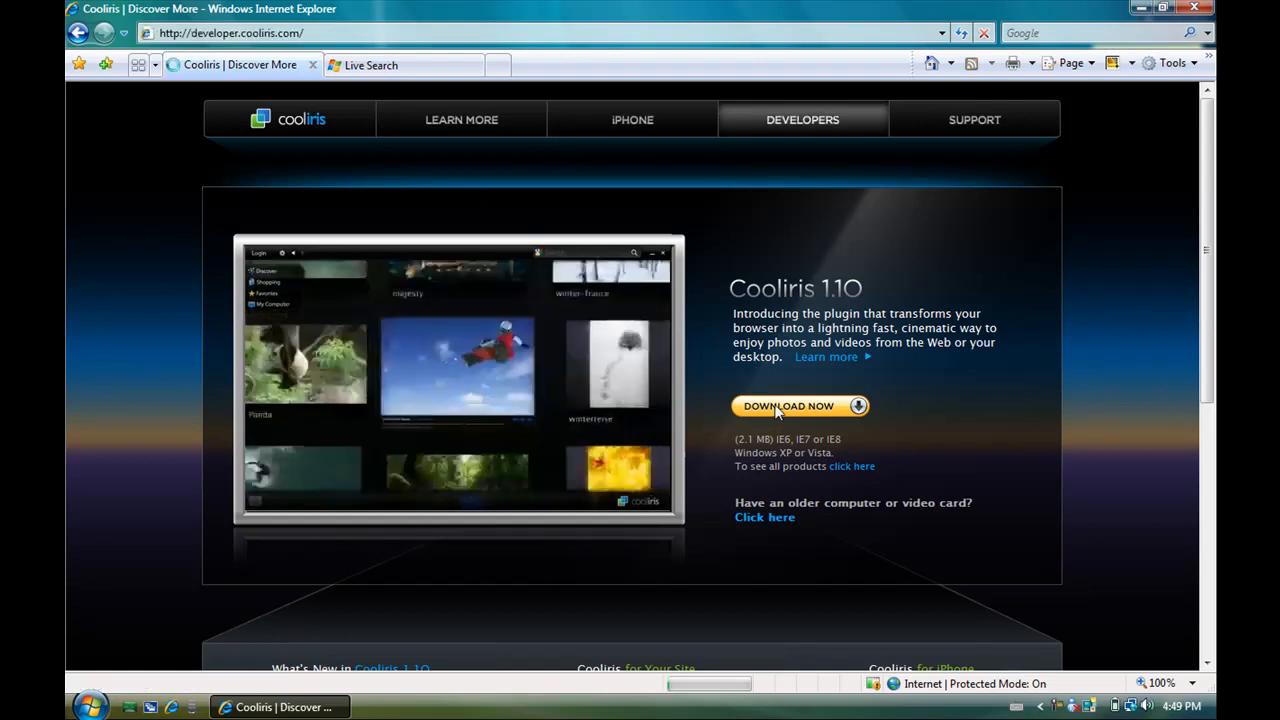
{"action": "mouse_move", "coordinate": [816, 112]}
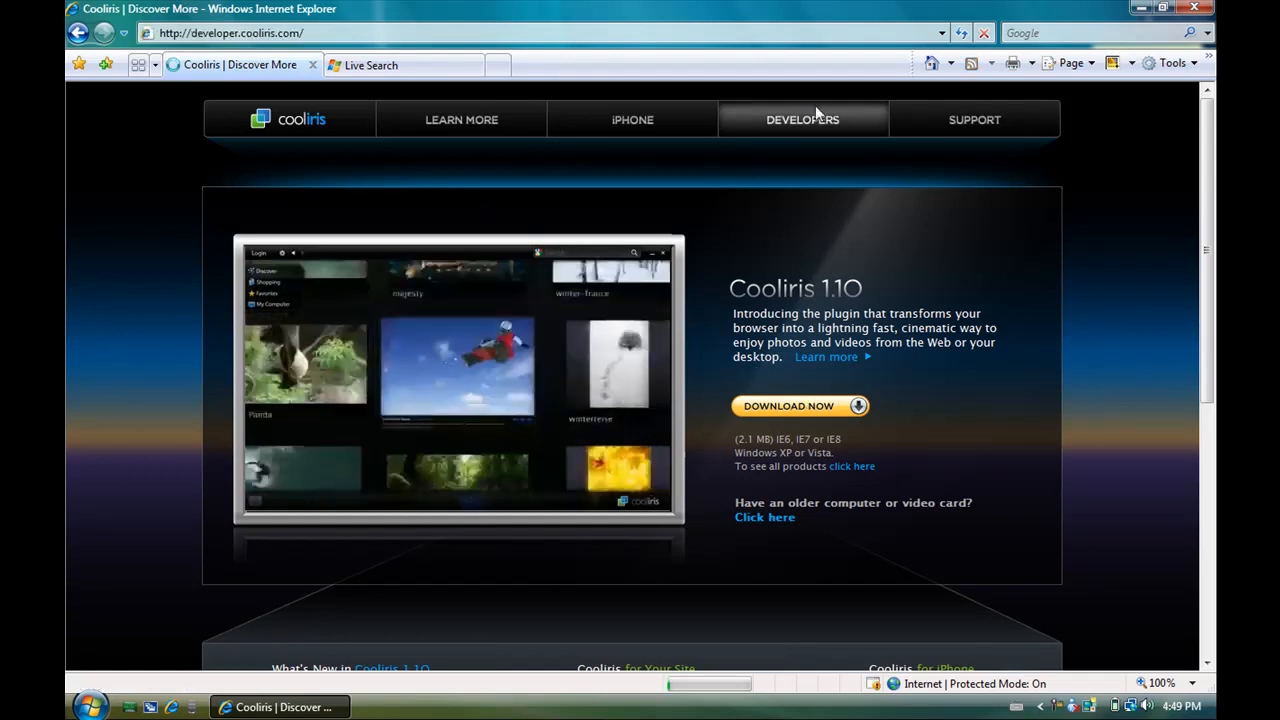
{"action": "left_click", "coordinate": [802, 120]}
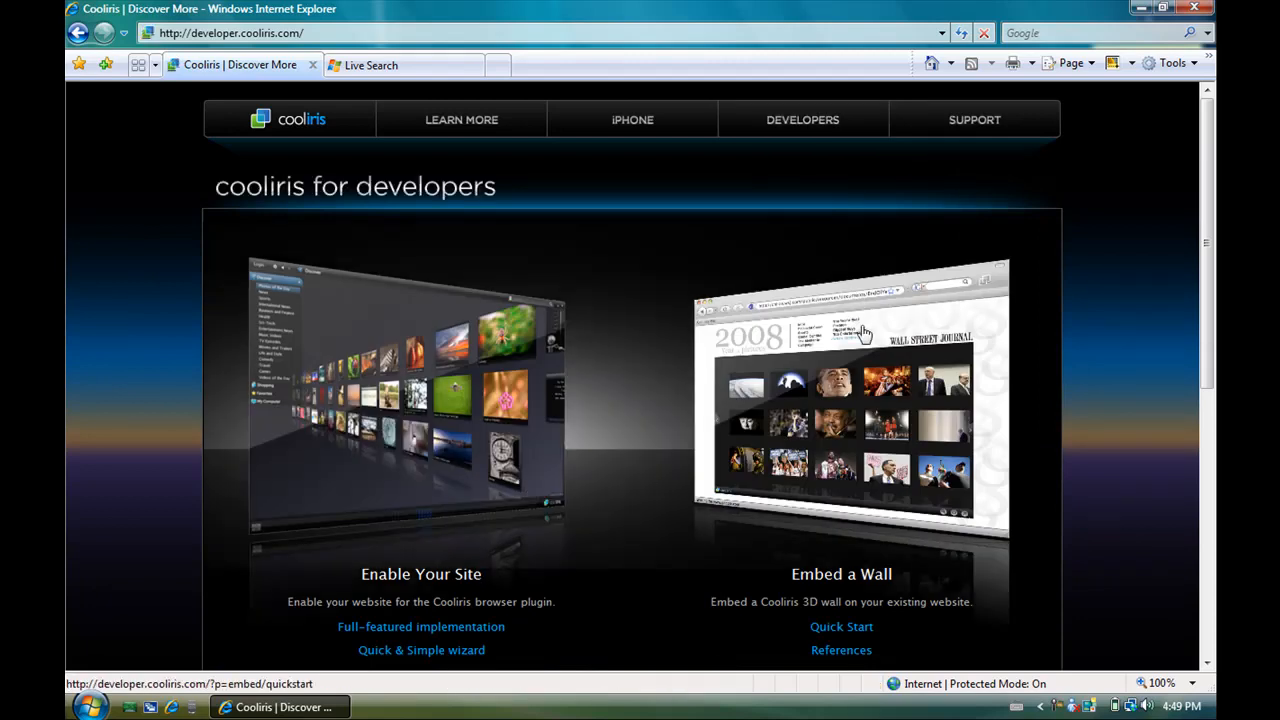
{"action": "mouse_move", "coordinate": [266, 586]}
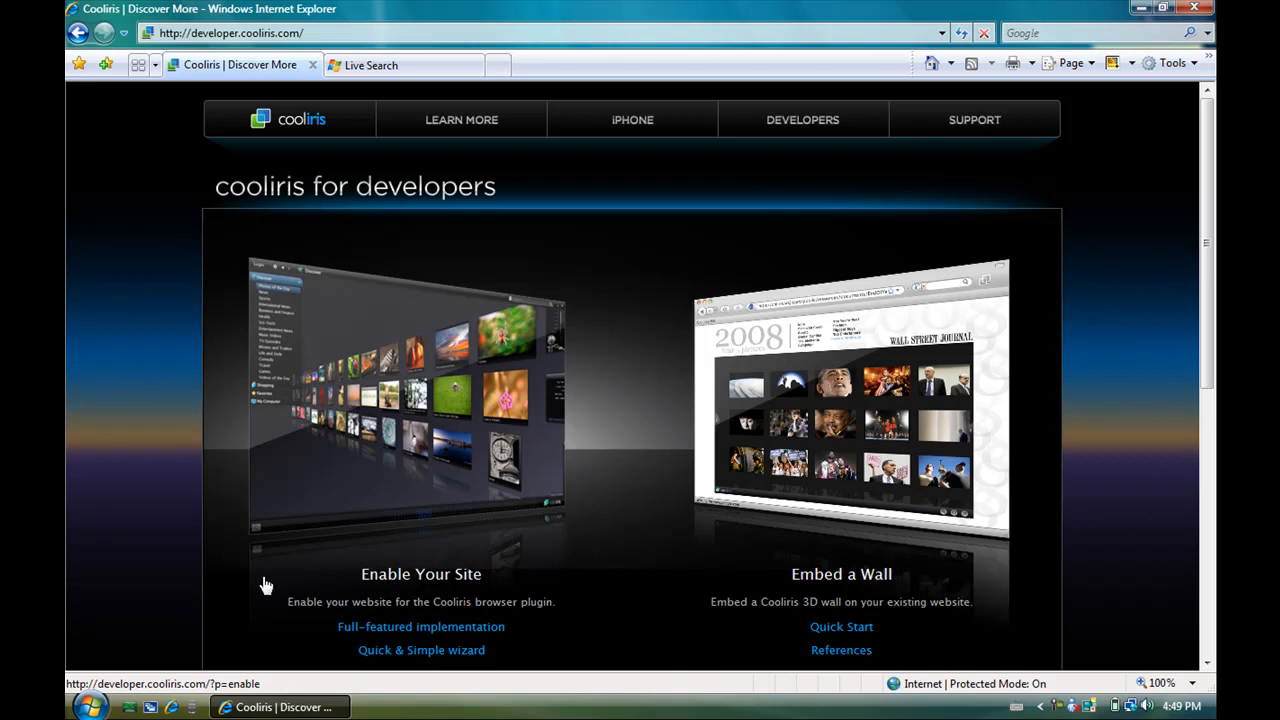
{"action": "mouse_move", "coordinate": [490, 584]}
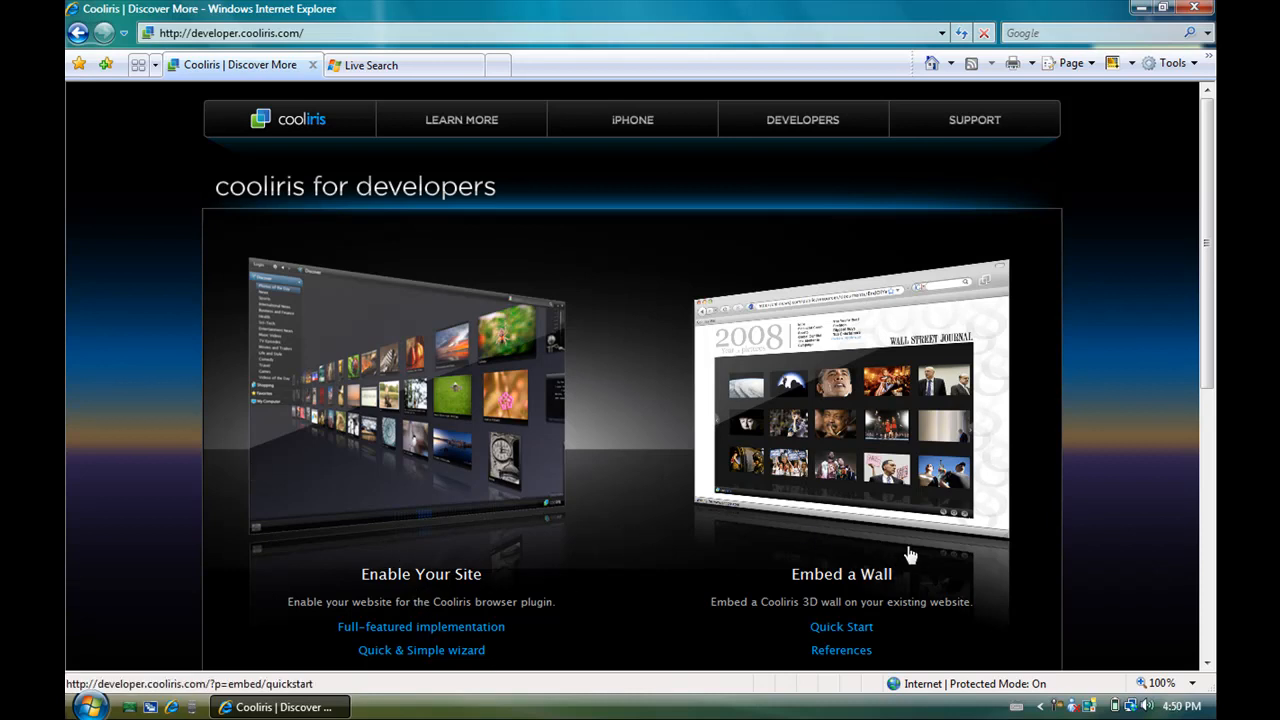
{"action": "scroll", "scroll_direction": "down", "scroll_amount": 3}
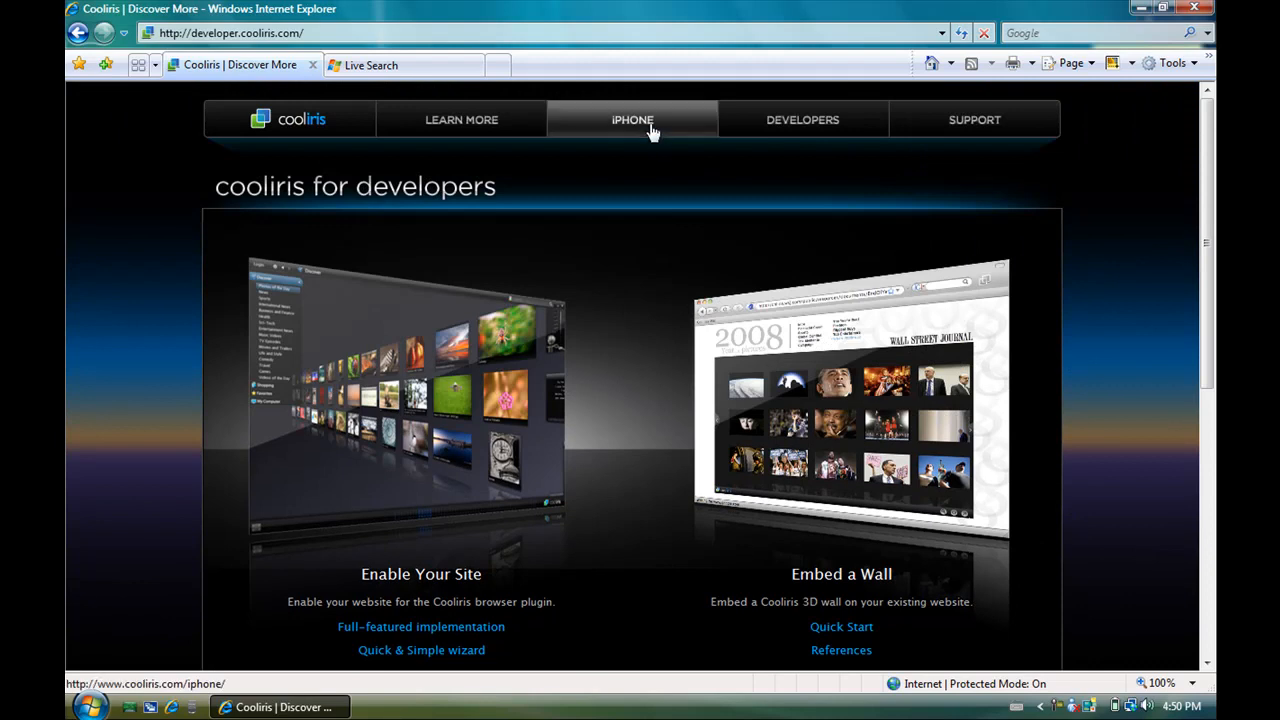
Go to IPHONE in the site navigation to view the Mini Wall app page.
{"action": "left_click", "coordinate": [632, 120]}
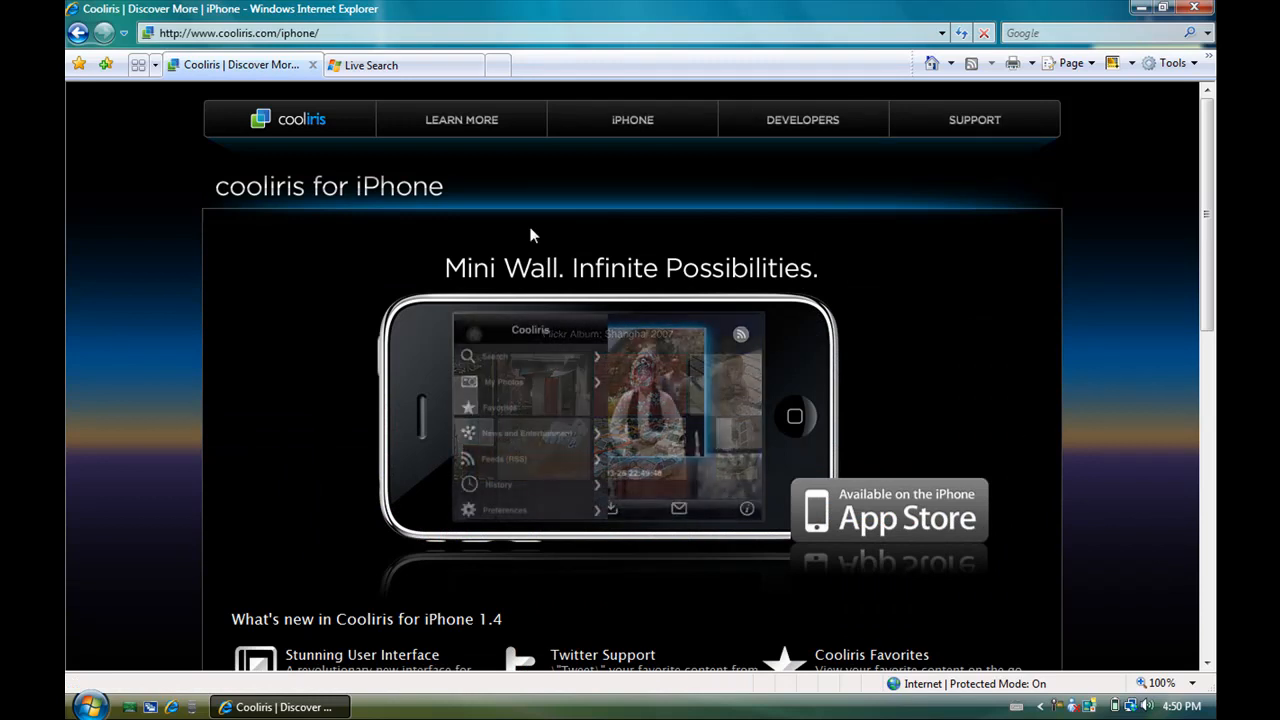
{"action": "mouse_move", "coordinate": [460, 120]}
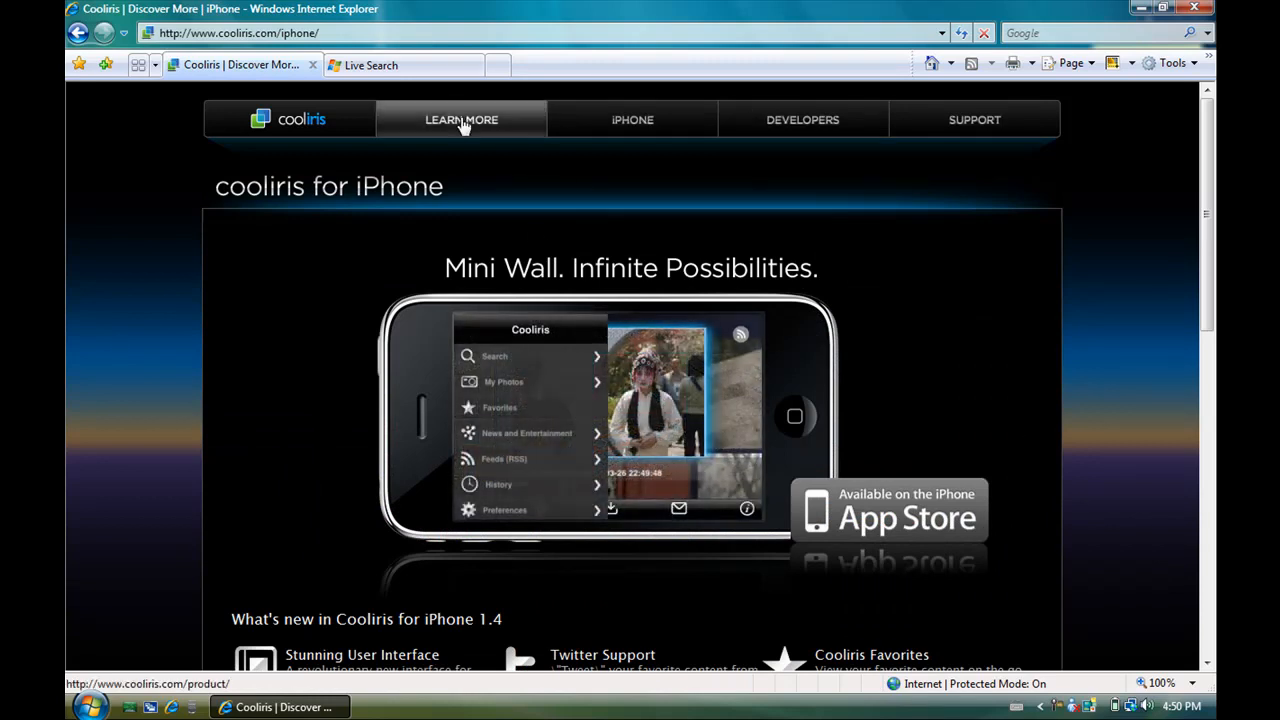
Go to LEARN MORE and scroll through the Cooliris 1.10 product page.
{"action": "left_click", "coordinate": [460, 120]}
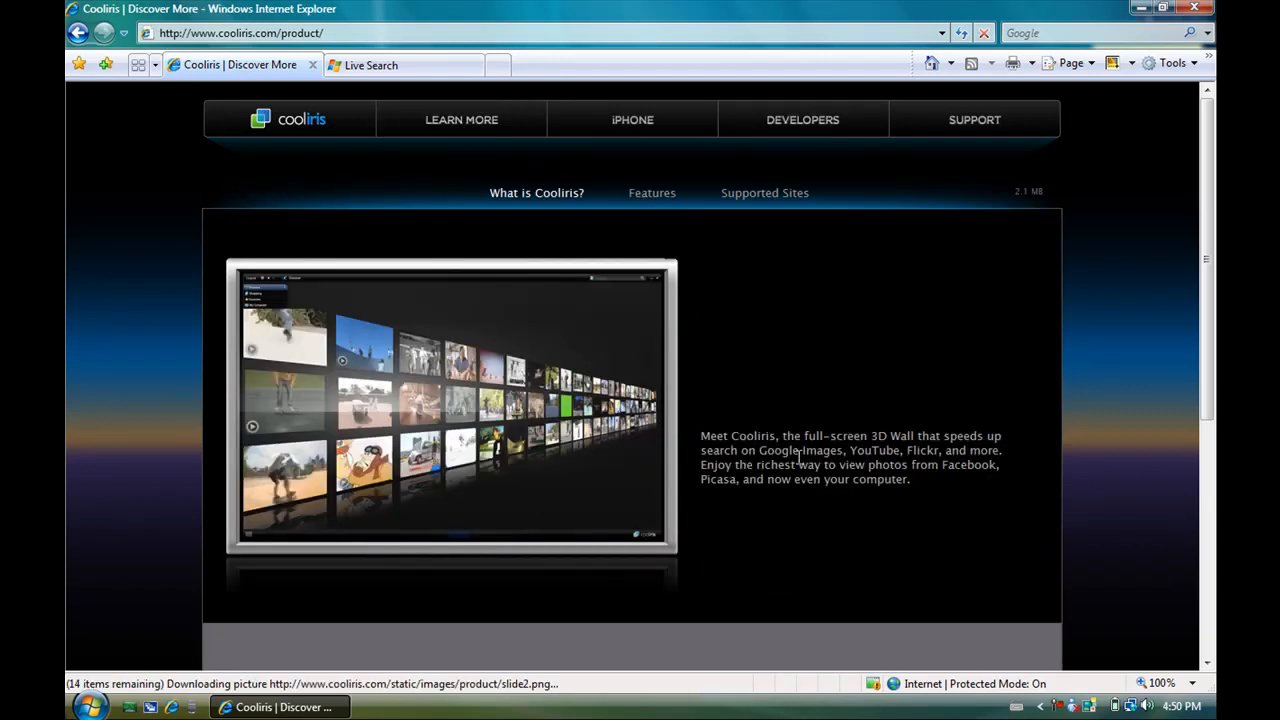
{"action": "scroll", "scroll_direction": "down", "scroll_amount": 3}
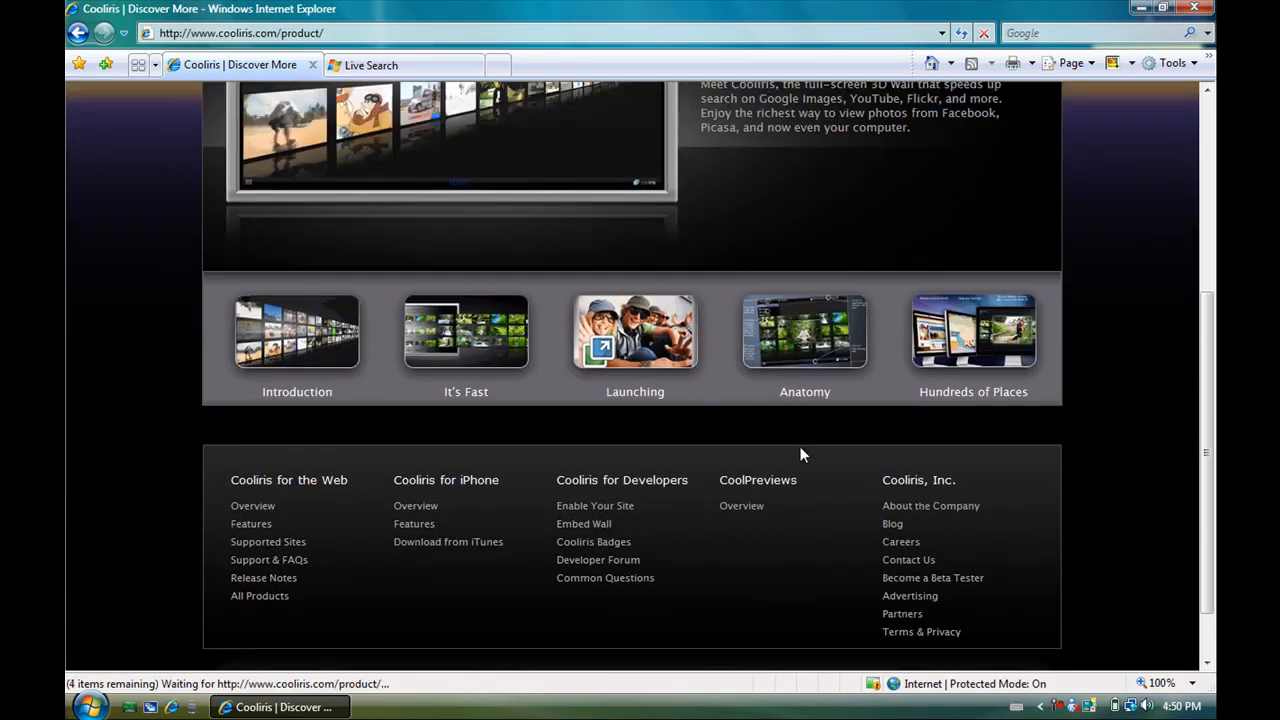
{"action": "scroll", "scroll_direction": "up", "scroll_amount": 3}
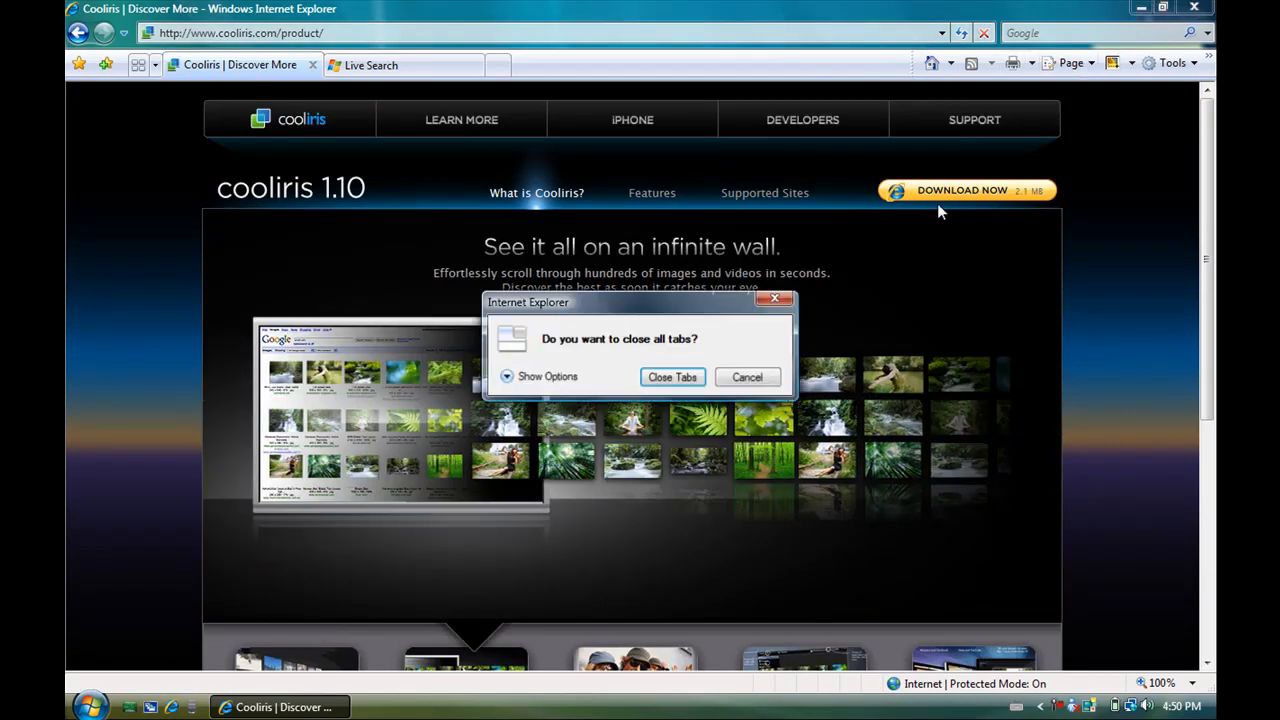
Close all browser tabs and start Launch Cooliris via Start > All Programs > Cooliris.
{"action": "left_click", "coordinate": [672, 376]}
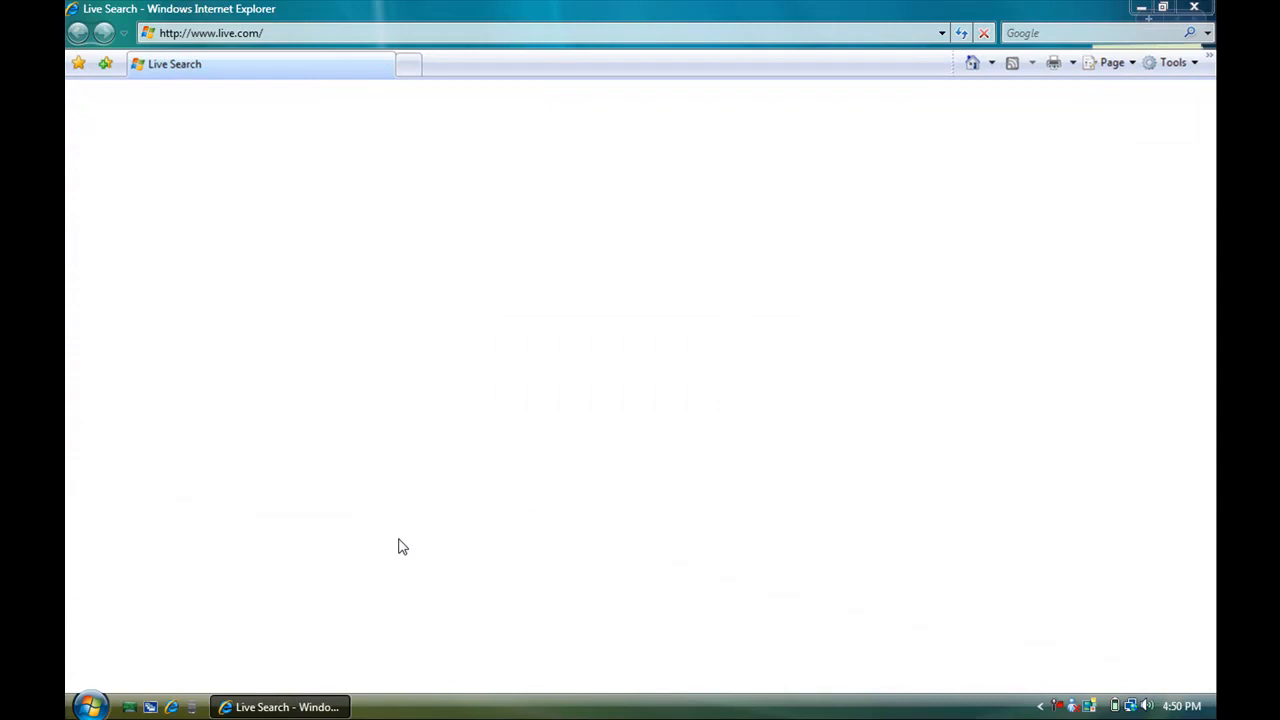
{"action": "left_click", "coordinate": [90, 706]}
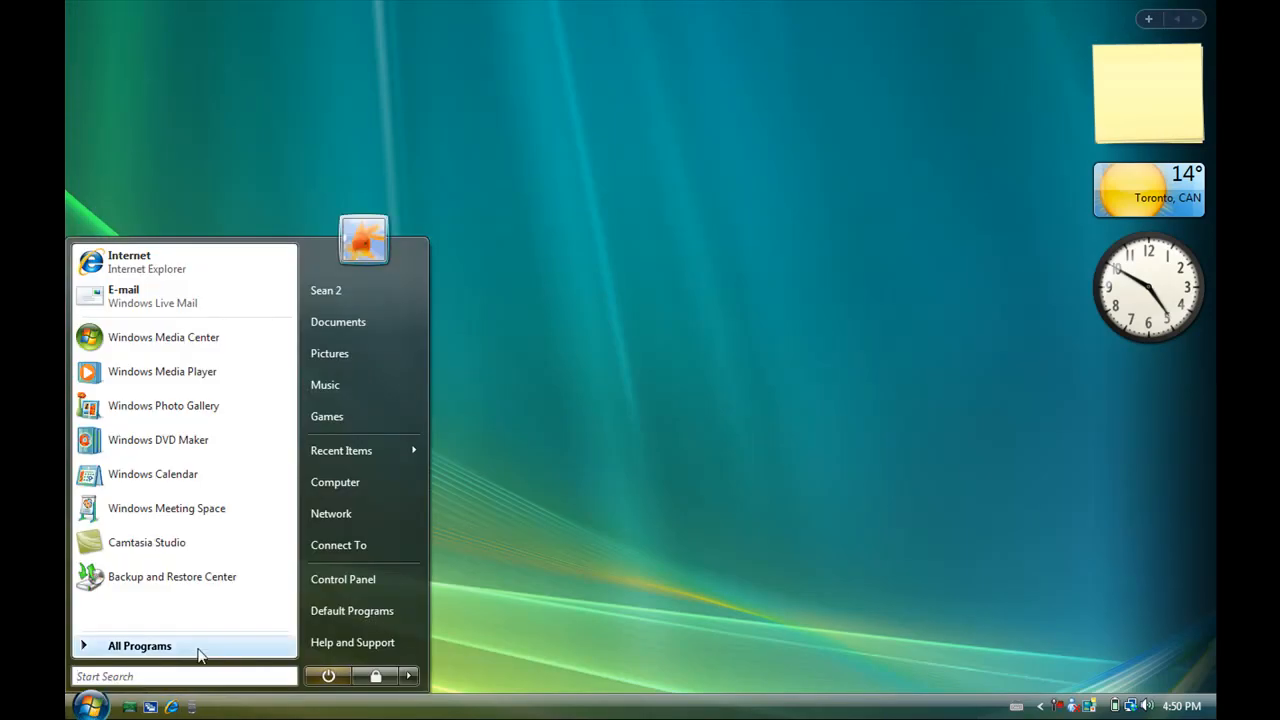
{"action": "left_click", "coordinate": [140, 644]}
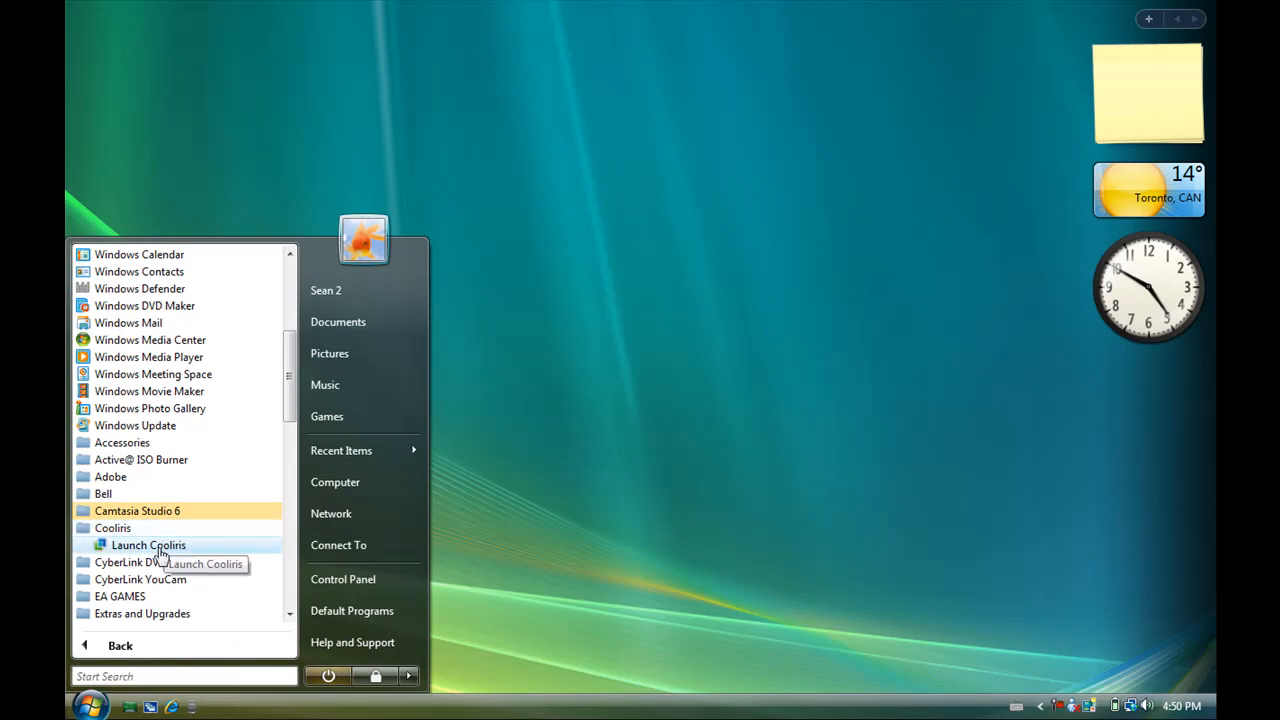
{"action": "left_click", "coordinate": [148, 544]}
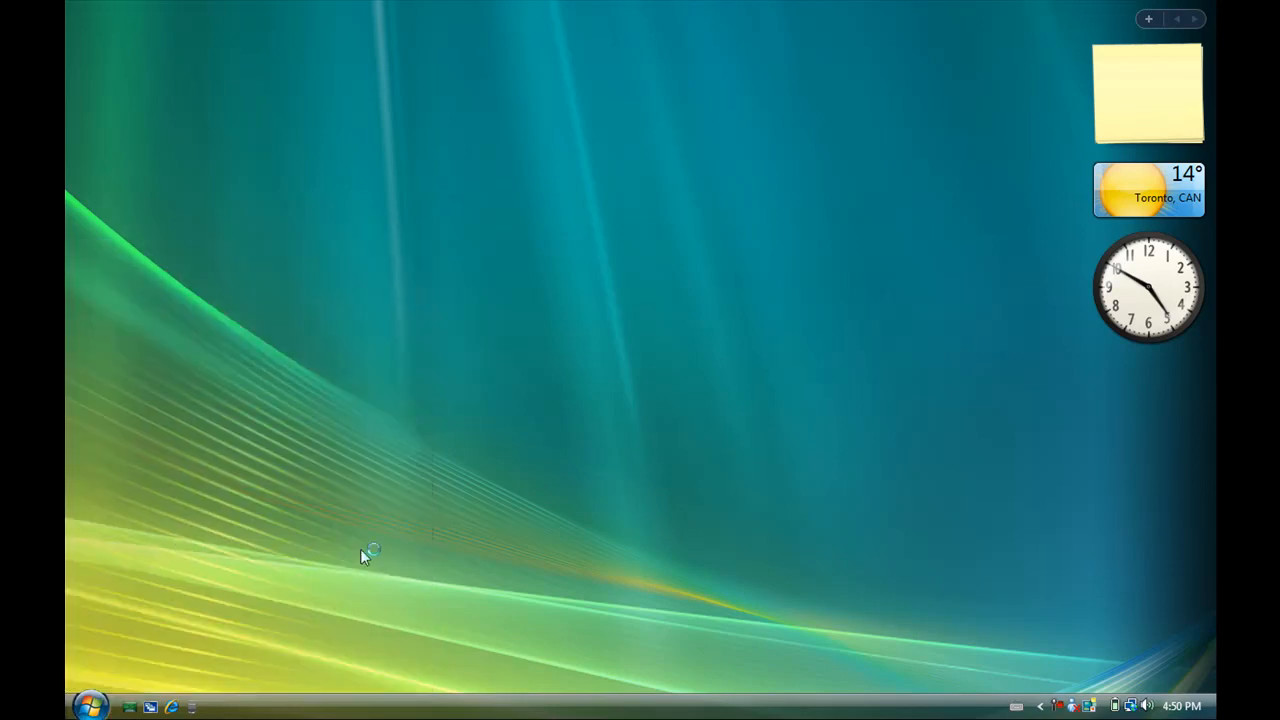
Dismiss the intro tips overlay and the account sign-up prompt on the Discover wall.
{"action": "left_click", "coordinate": [172, 708]}
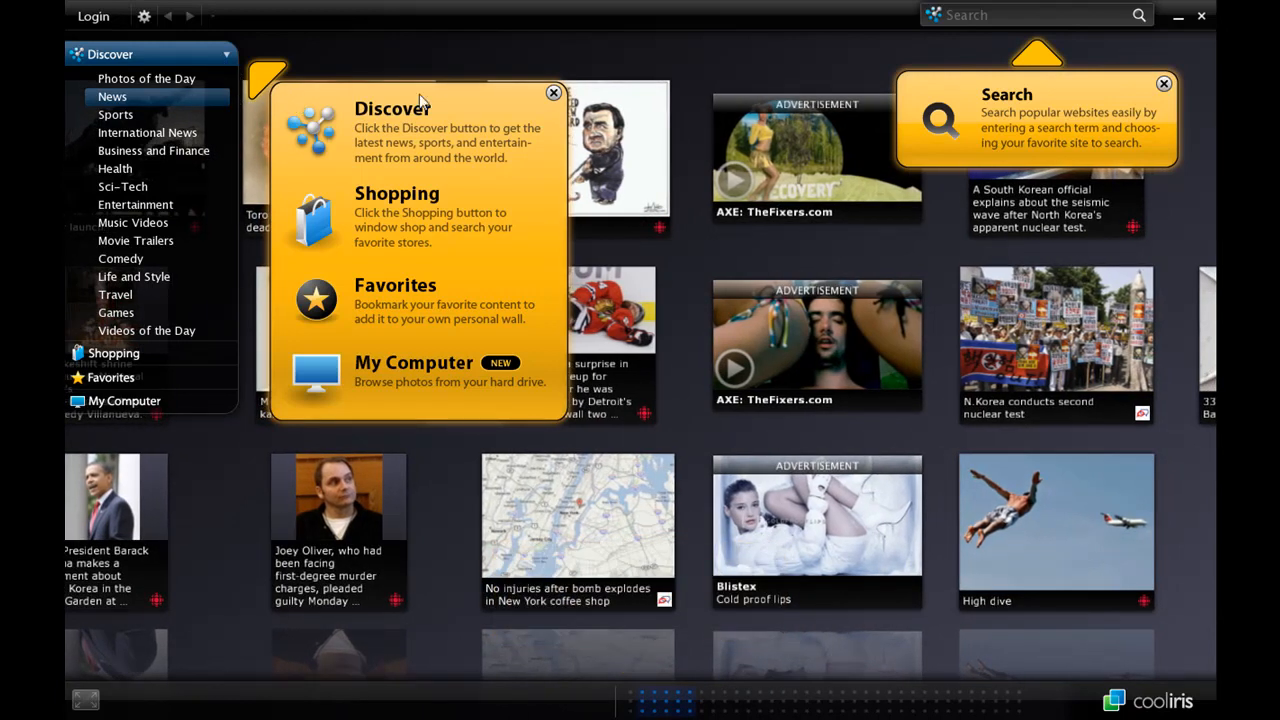
{"action": "left_click", "coordinate": [554, 94]}
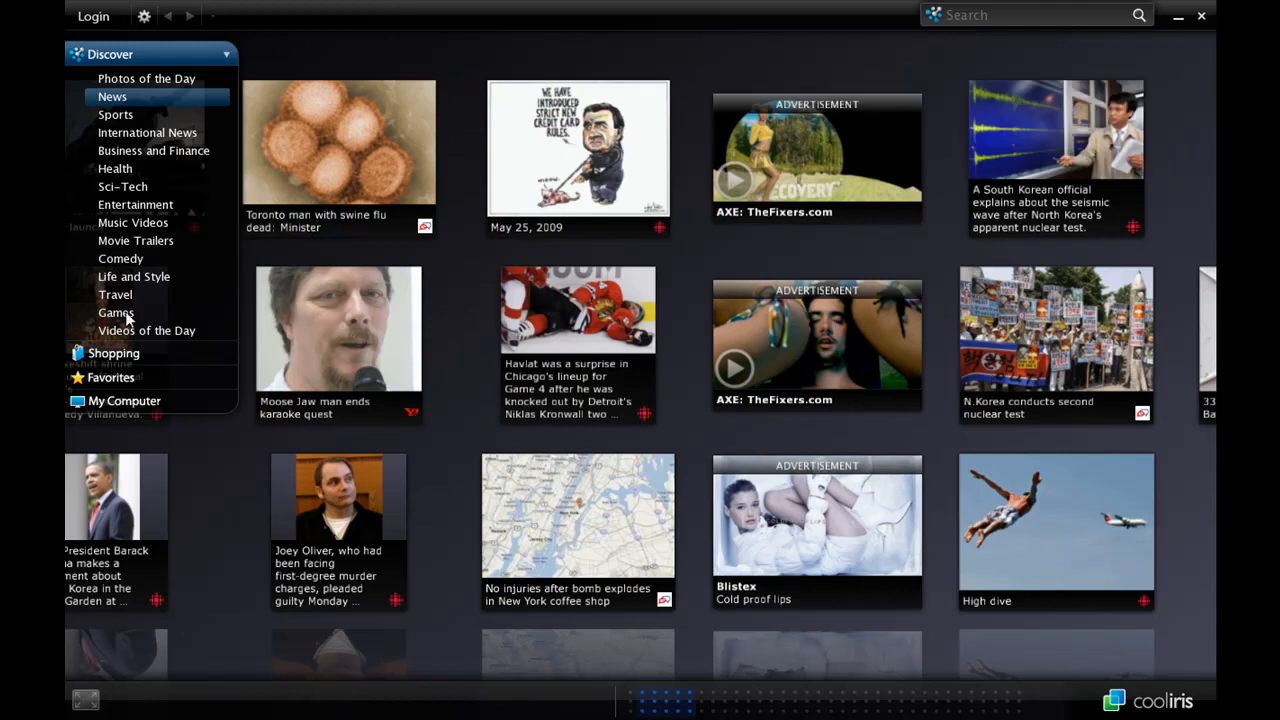
{"action": "mouse_move", "coordinate": [108, 364]}
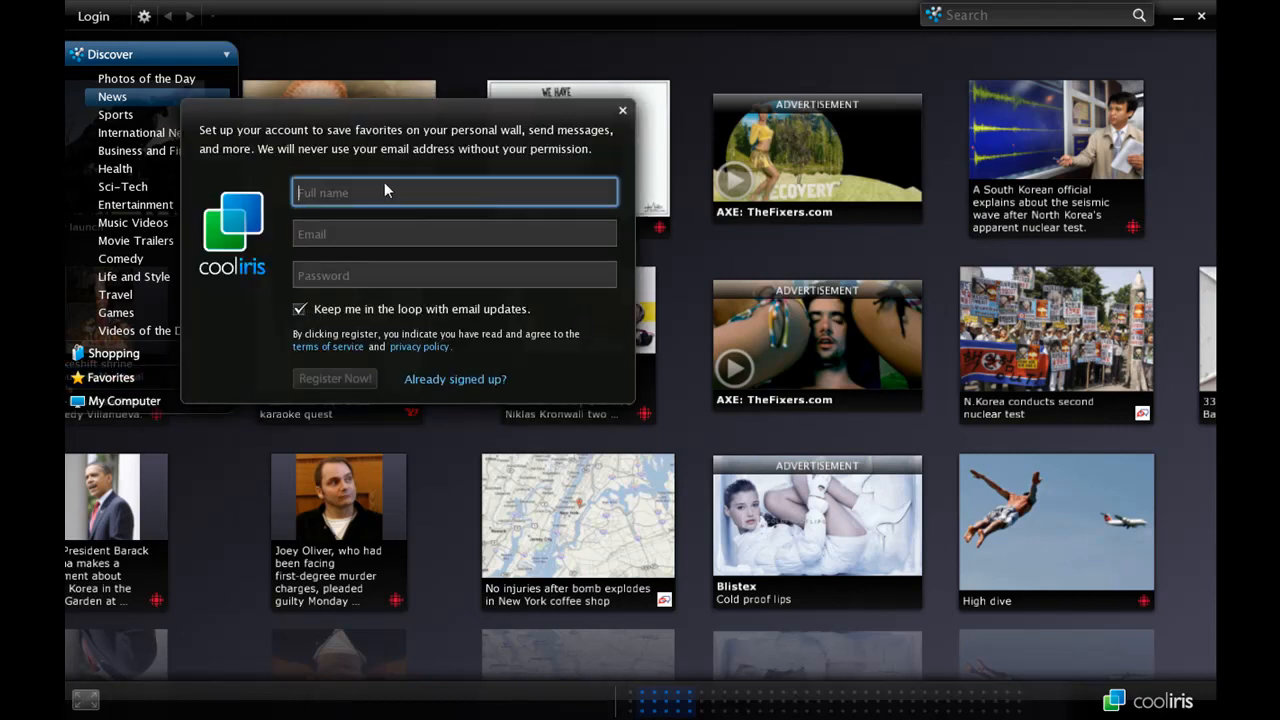
{"action": "left_click", "coordinate": [622, 110]}
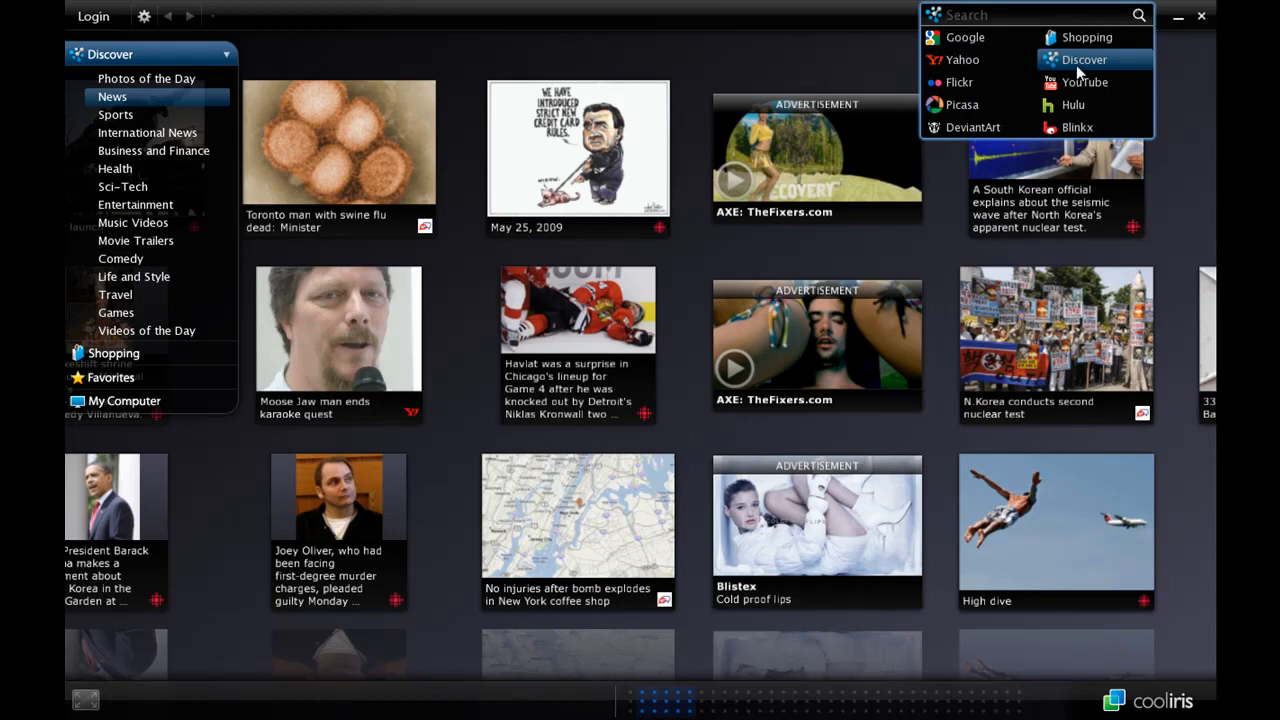
{"action": "mouse_move", "coordinate": [1084, 82]}
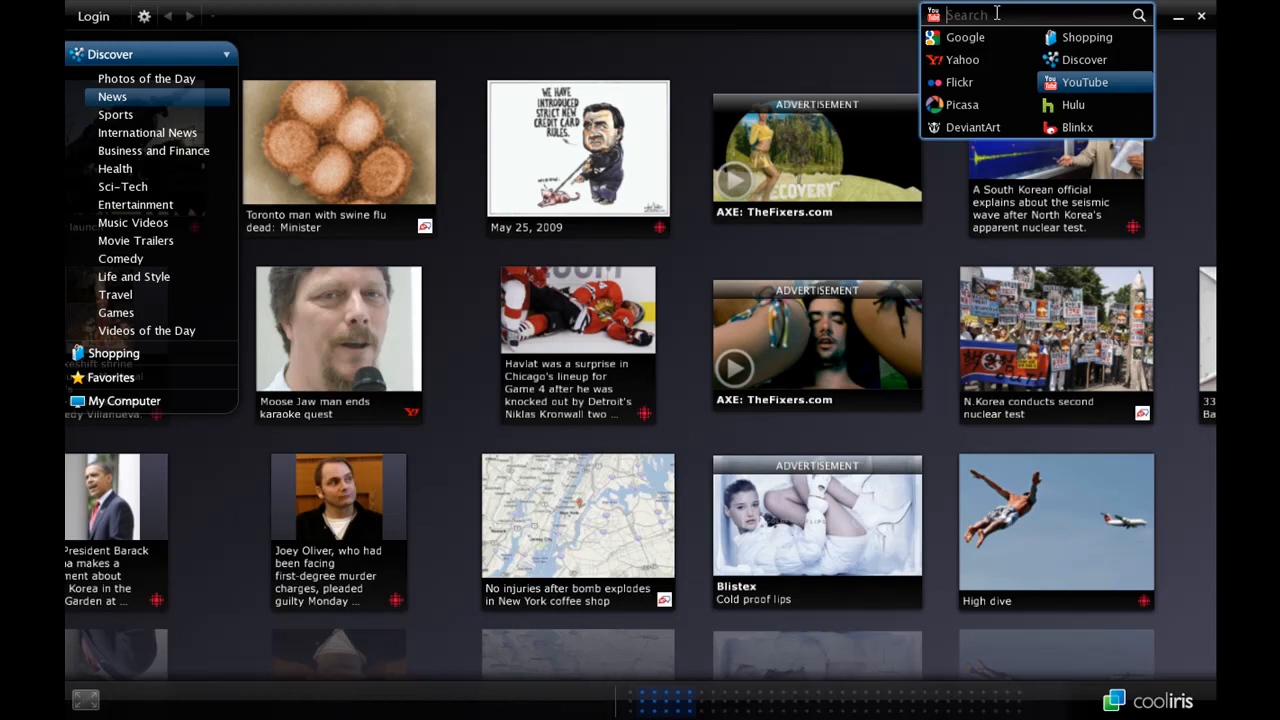
Search YouTube for 'Charlie Bit my finger' from the Cooliris search box.
{"action": "type", "text": "Charlie Bit my finger"}
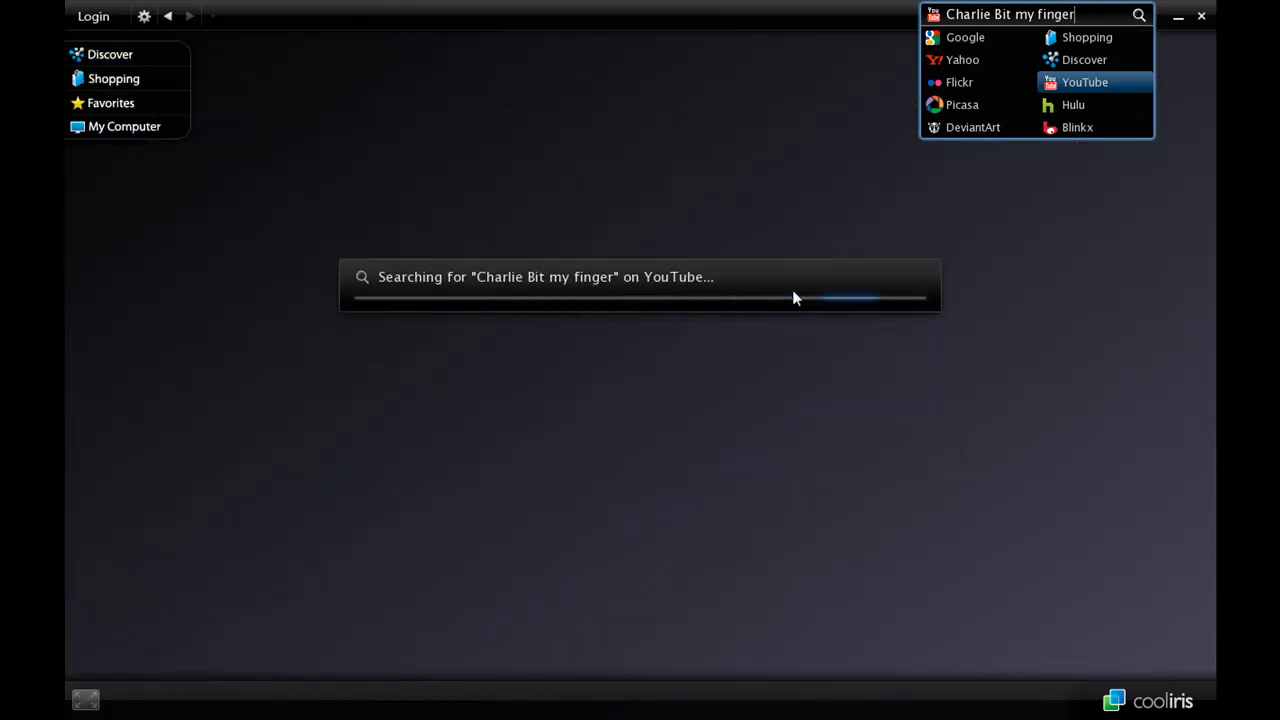
{"action": "mouse_move", "coordinate": [900, 328]}
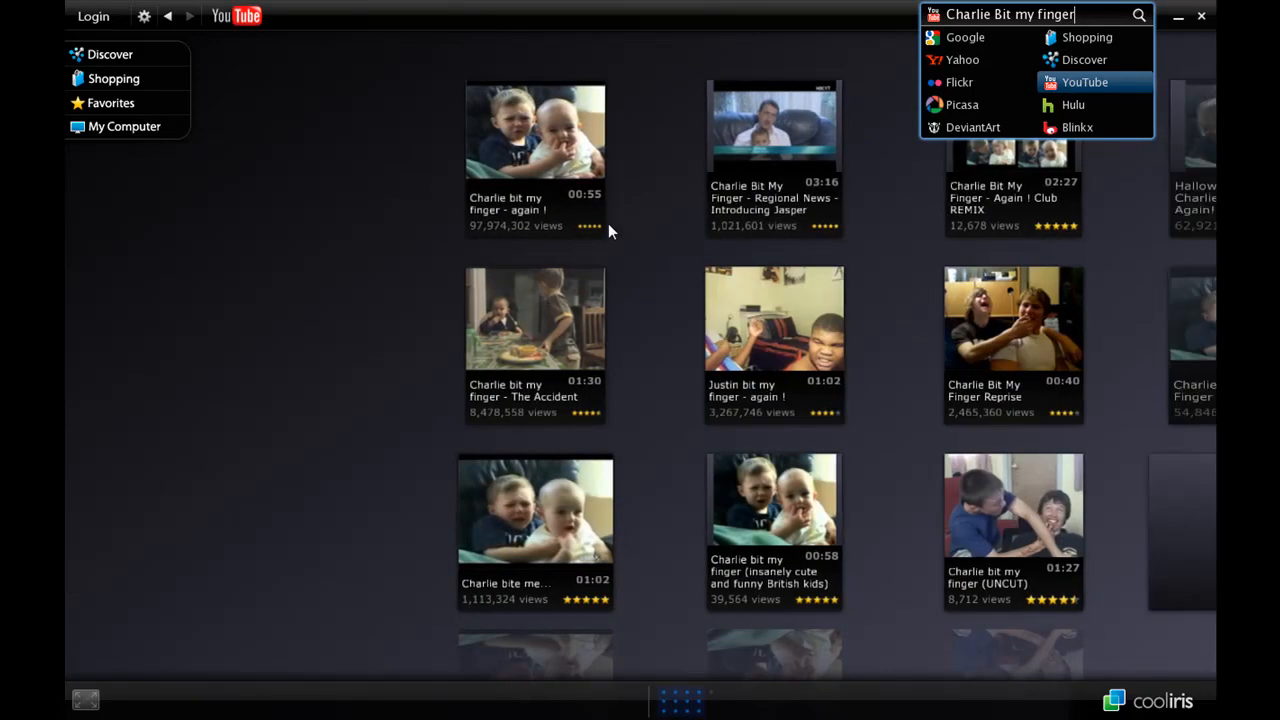
{"action": "mouse_move", "coordinate": [530, 448]}
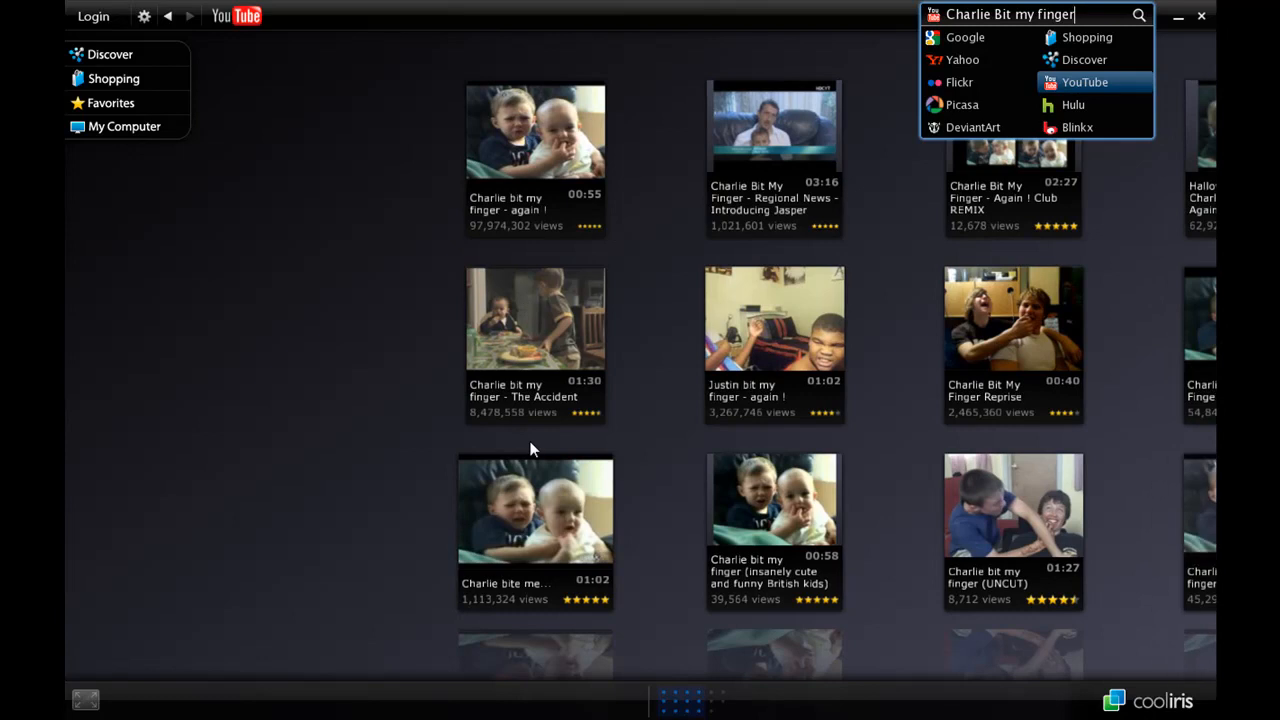
{"action": "mouse_move", "coordinate": [540, 504]}
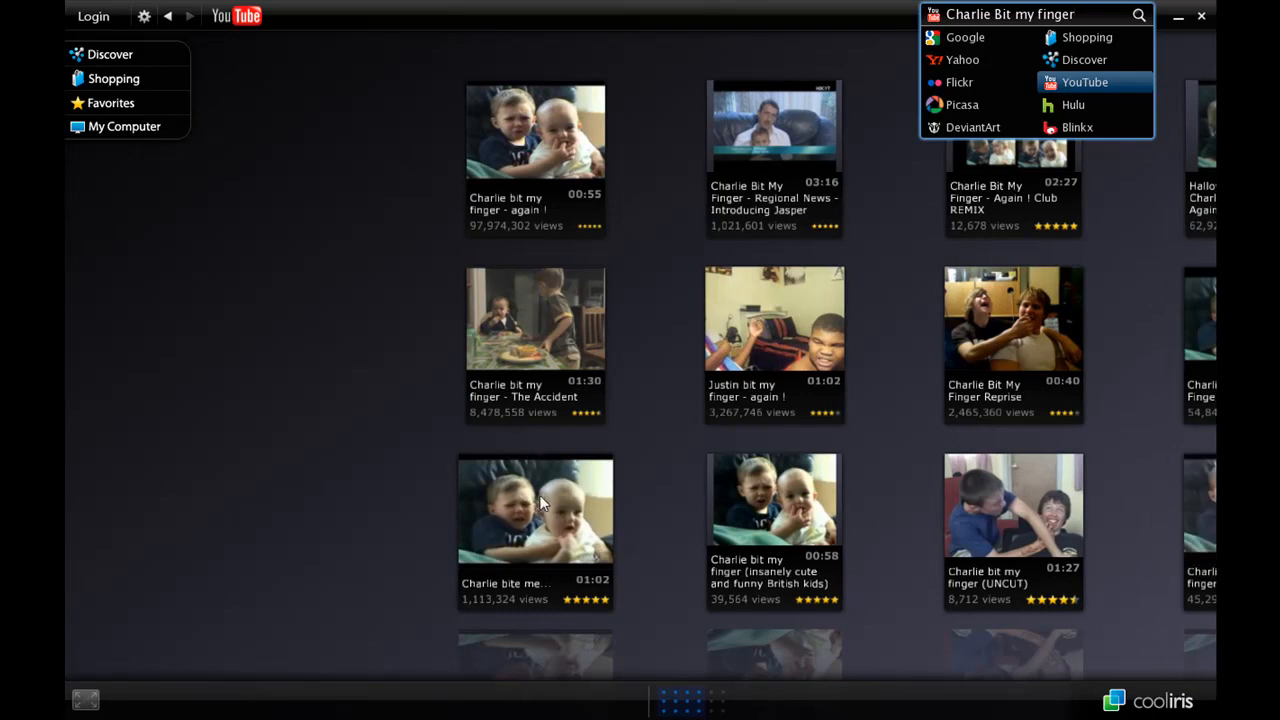
{"action": "mouse_move", "coordinate": [680, 376]}
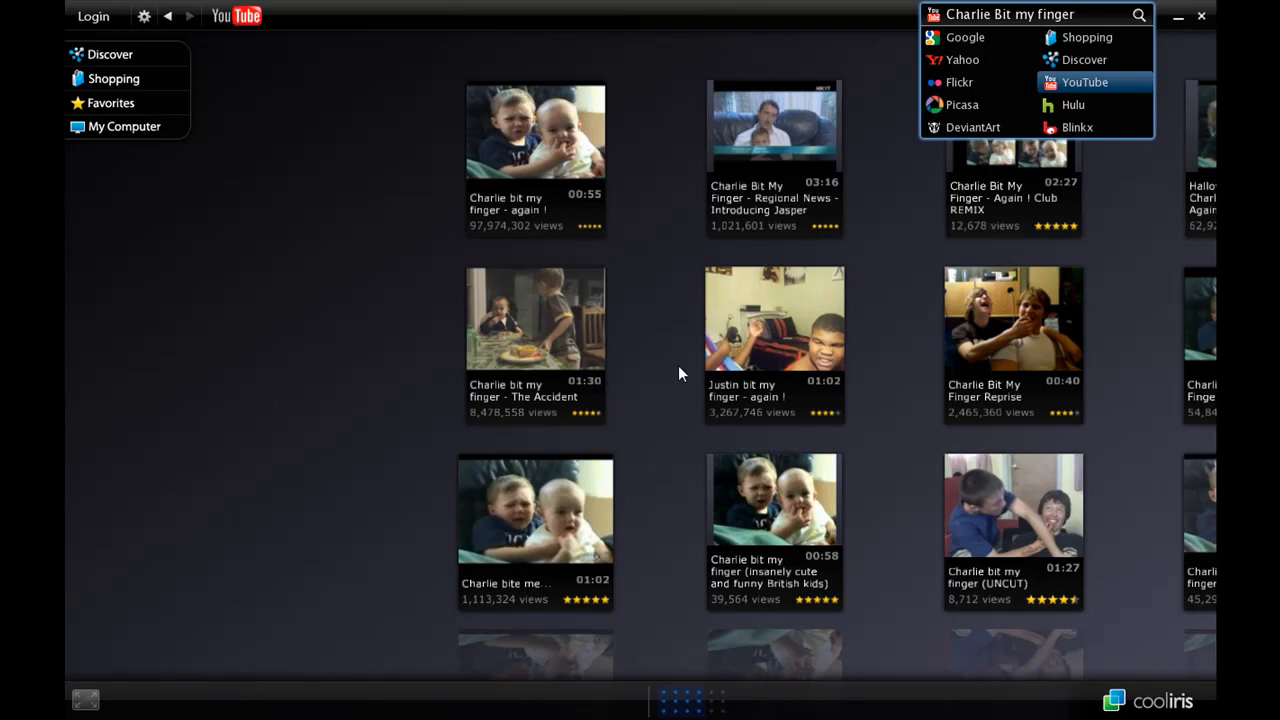
{"action": "mouse_move", "coordinate": [520, 136]}
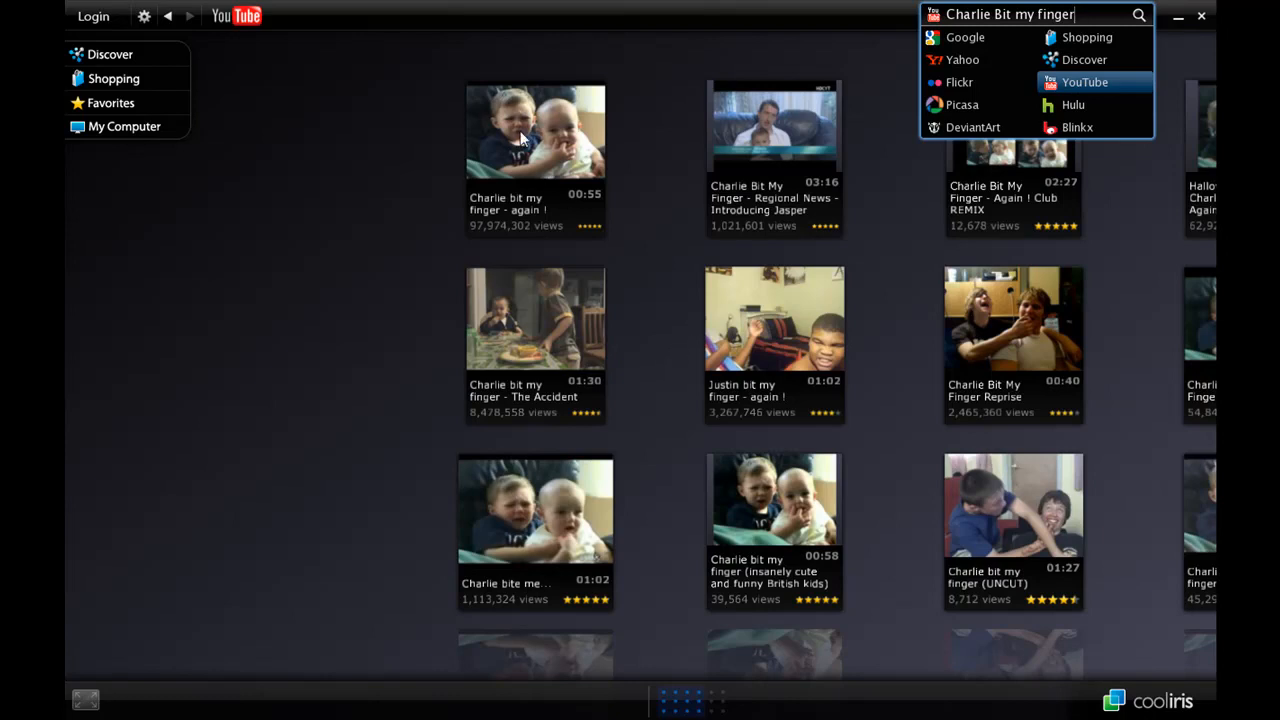
Play the 'Charlie bit my finger - again!' video from the results wall.
{"action": "left_click", "coordinate": [536, 132]}
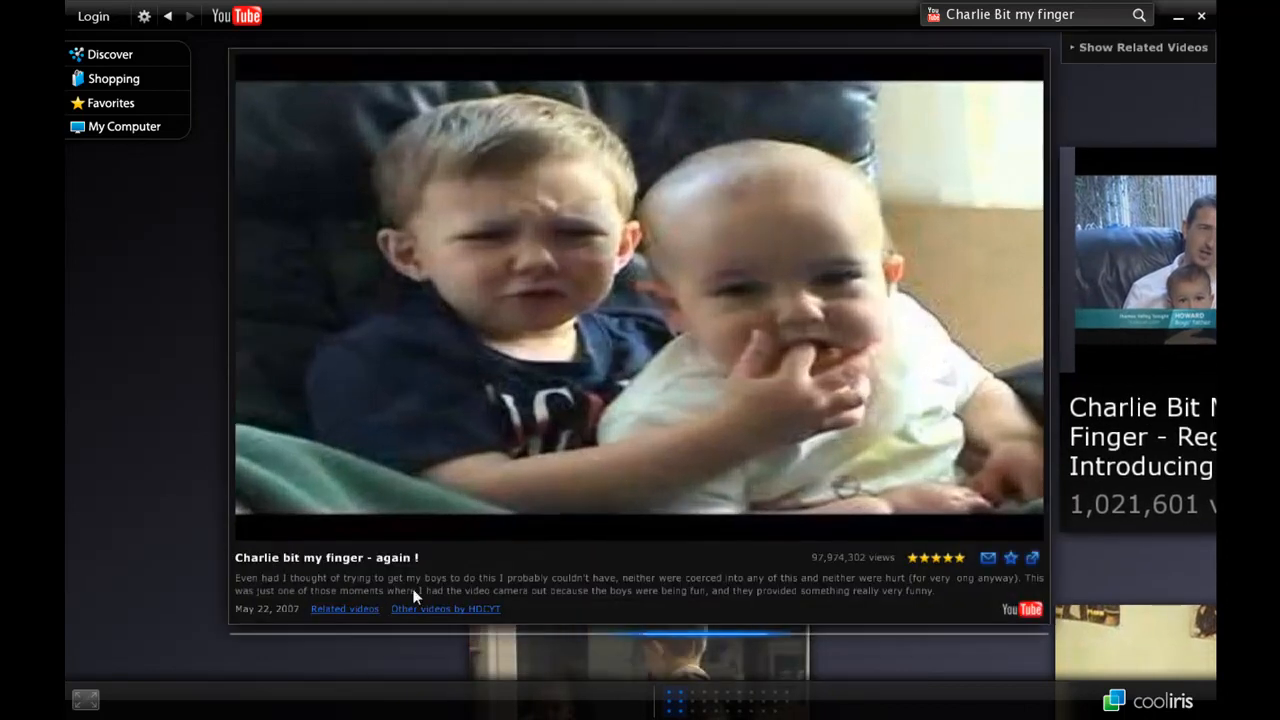
{"action": "mouse_move", "coordinate": [868, 562]}
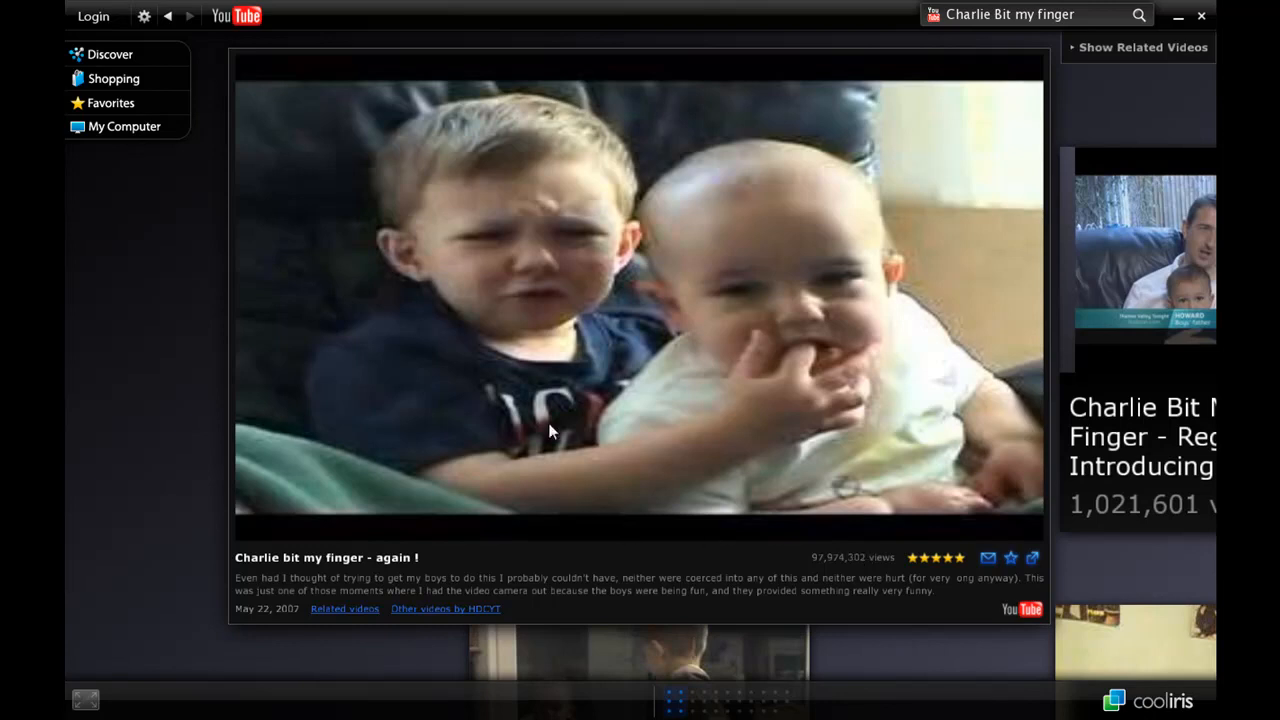
{"action": "mouse_move", "coordinate": [664, 490]}
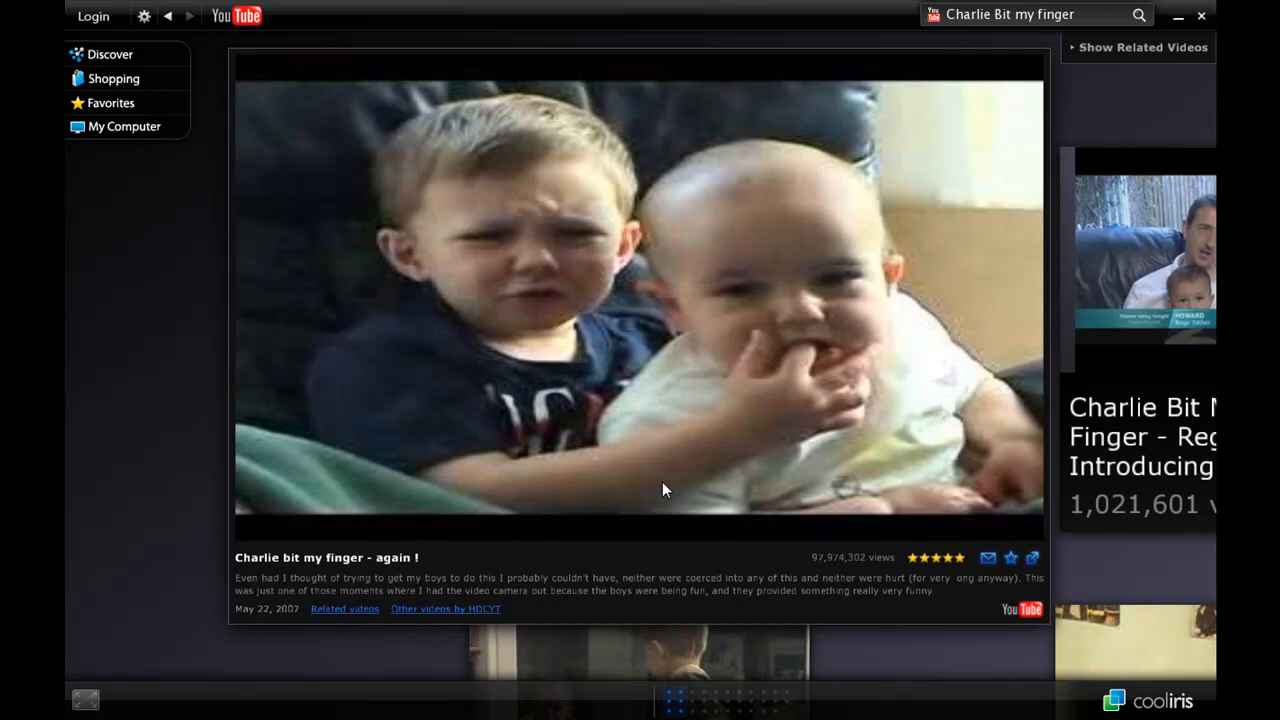
{"action": "mouse_move", "coordinate": [586, 204]}
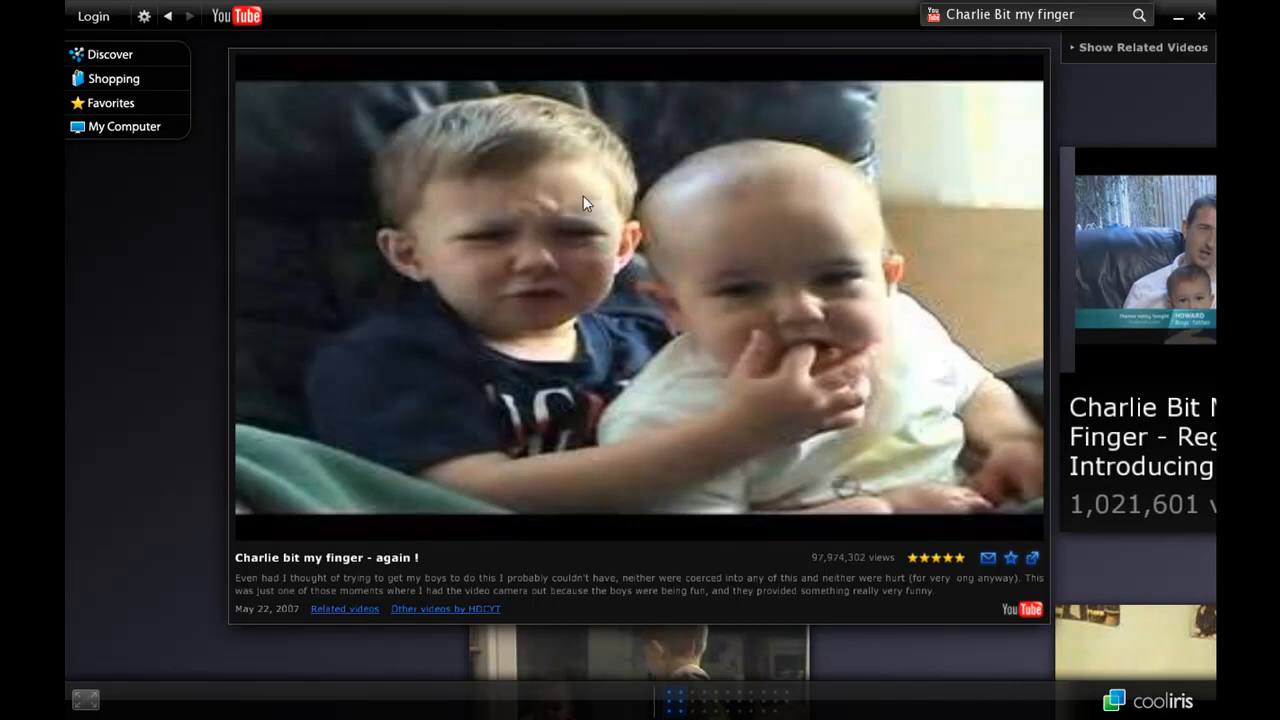
{"action": "mouse_move", "coordinate": [856, 632]}
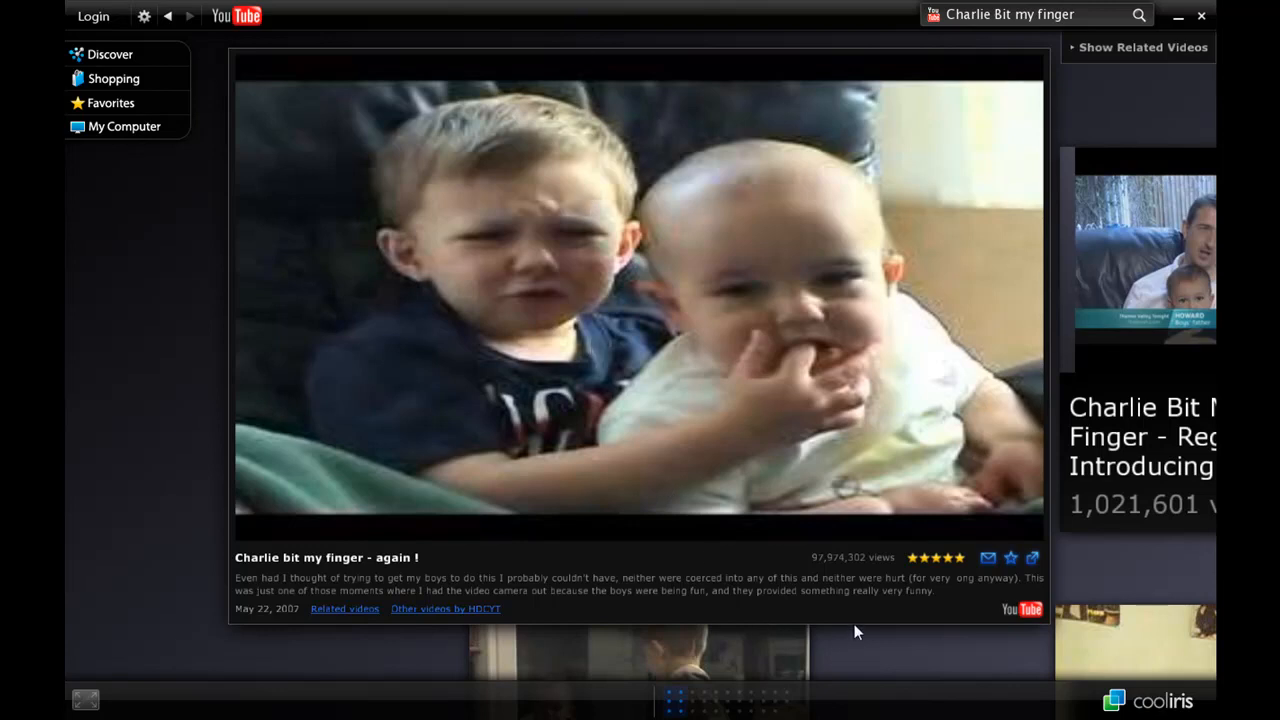
{"action": "mouse_move", "coordinate": [902, 606]}
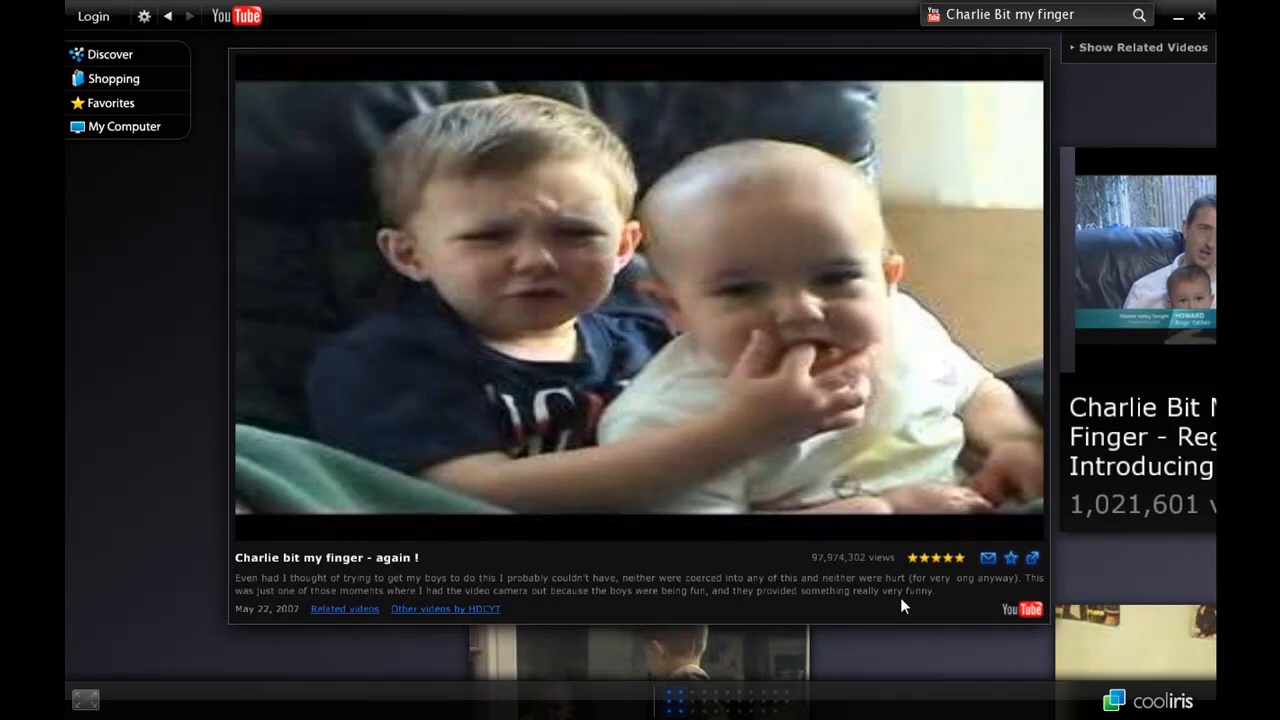
{"action": "mouse_move", "coordinate": [84, 700]}
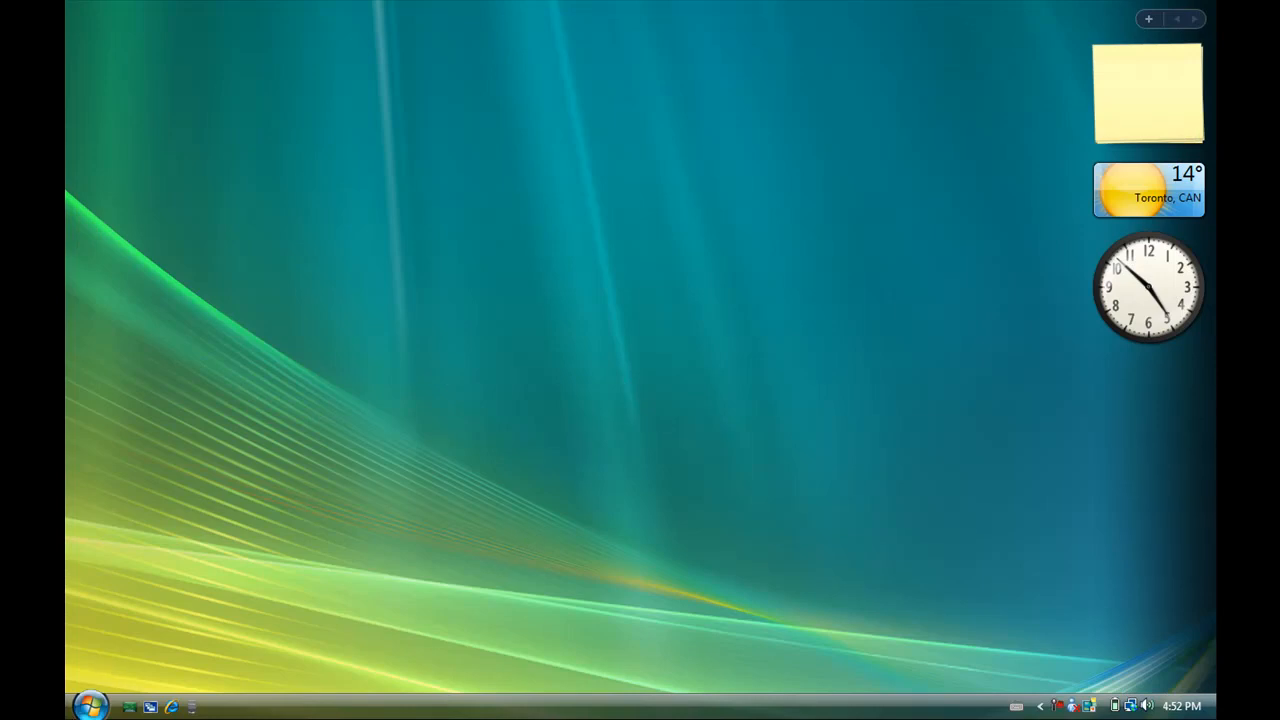
Show the Start menu, where Launch Cooliris now appears among recent programs.
{"action": "left_click", "coordinate": [90, 704]}
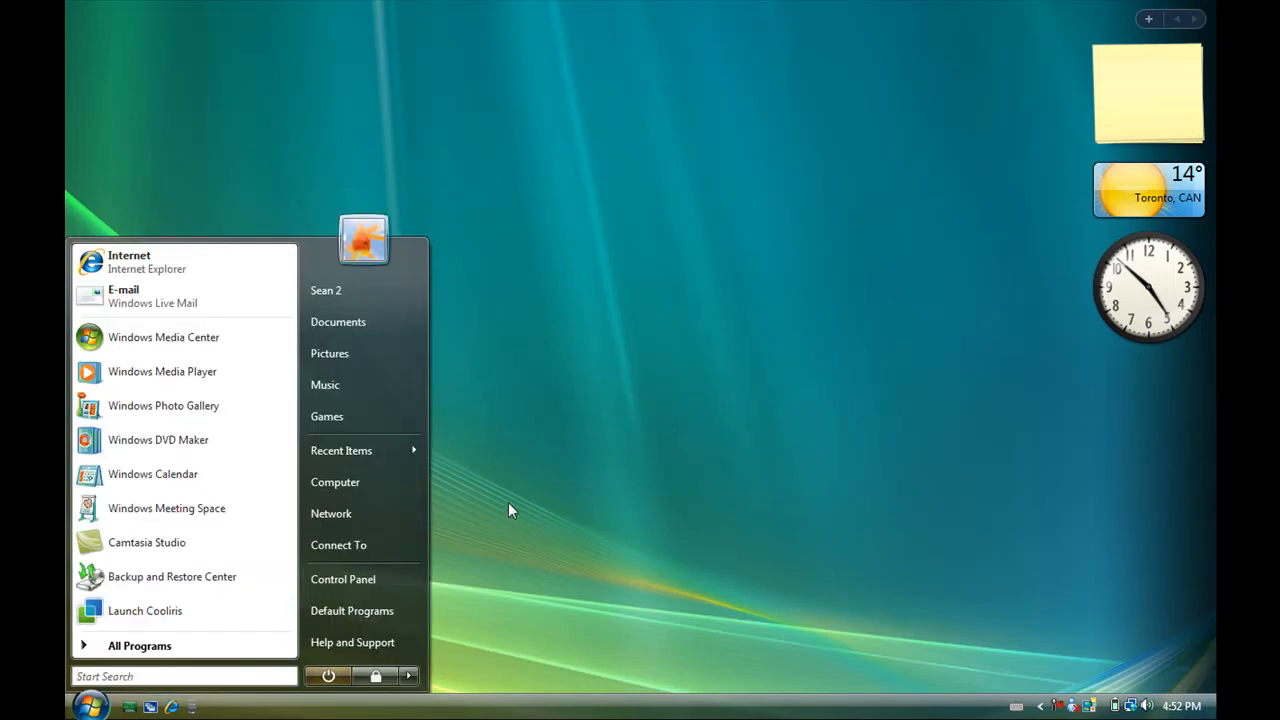
{"action": "mouse_move", "coordinate": [630, 458]}
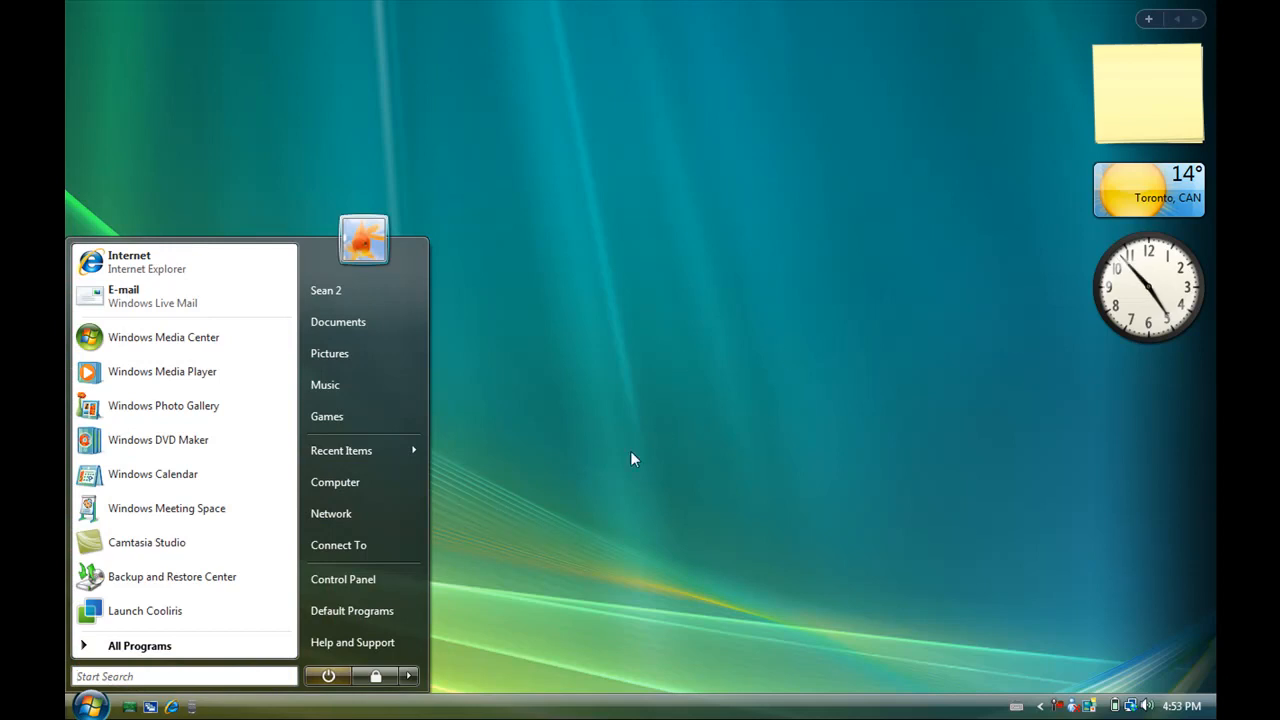
{"action": "mouse_move", "coordinate": [490, 518]}
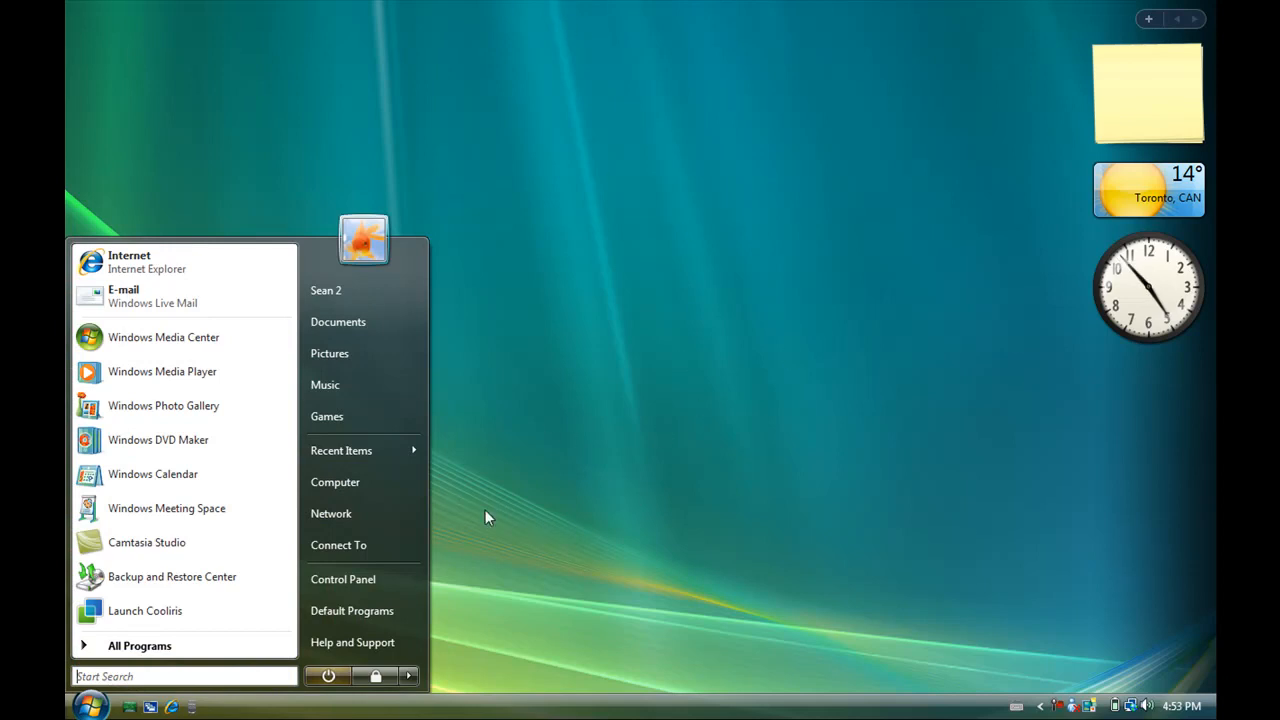